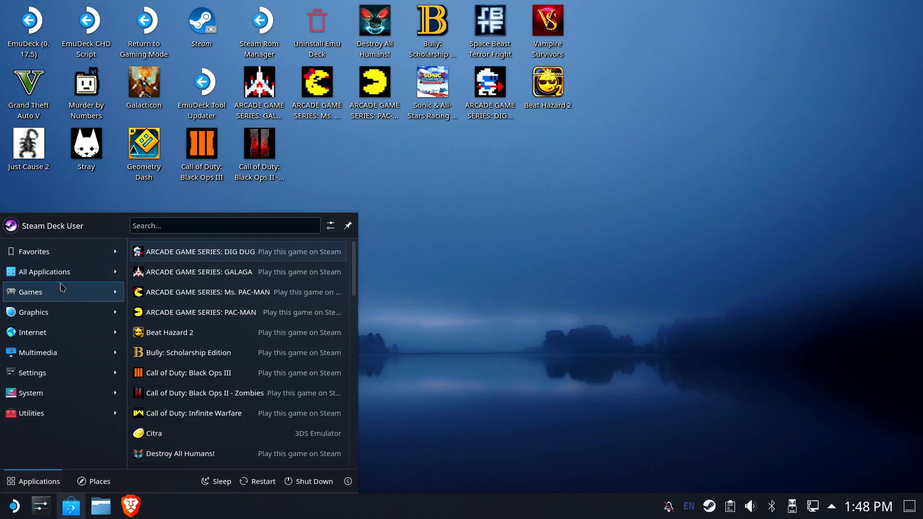
# Download the EmuDeck installer from emudeck.com via Firefox and run it
pyautogui.click(34, 251)
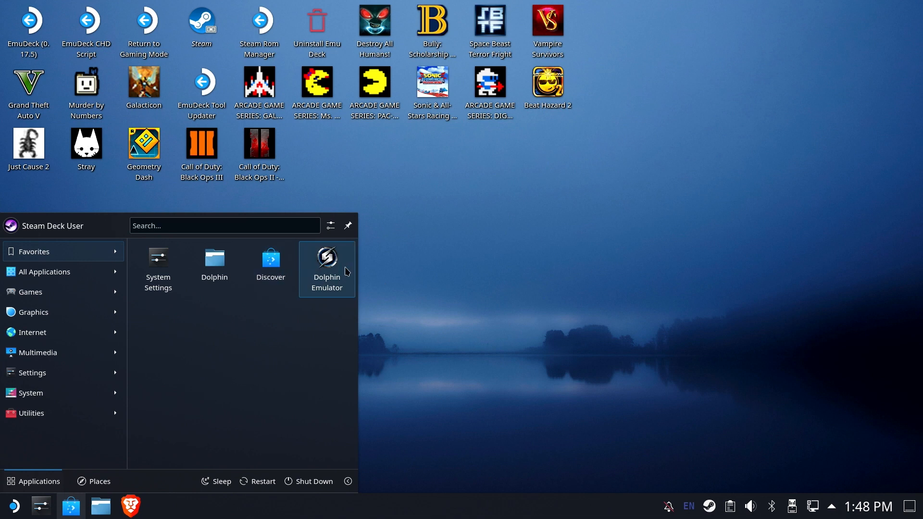
pyautogui.moveTo(335, 258)
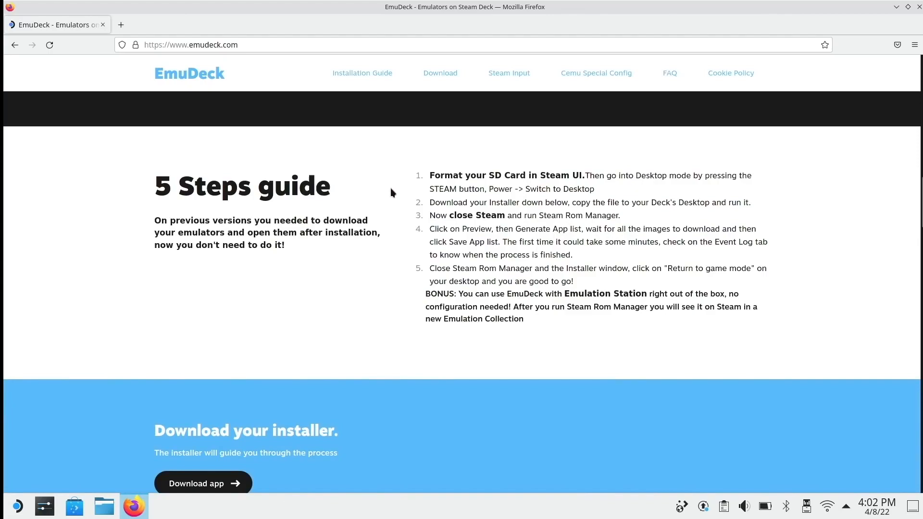
pyautogui.scroll(-3)
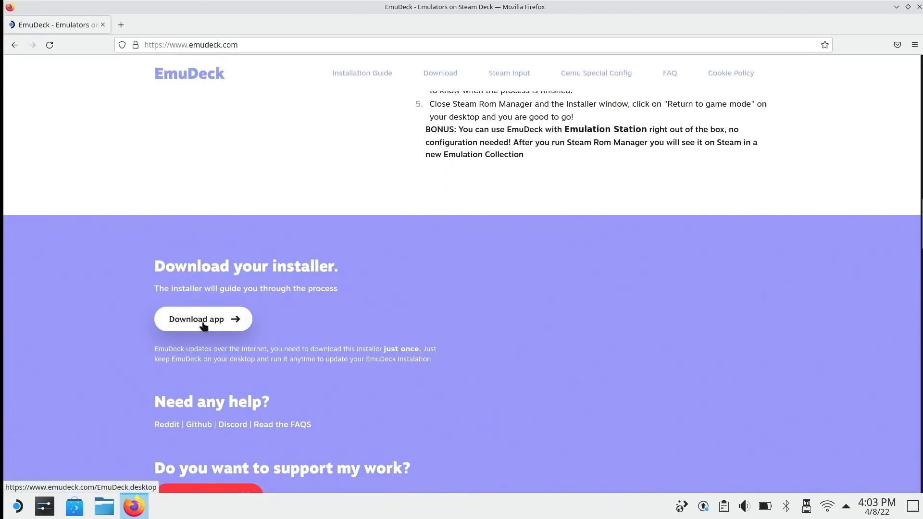
pyautogui.click(203, 319)
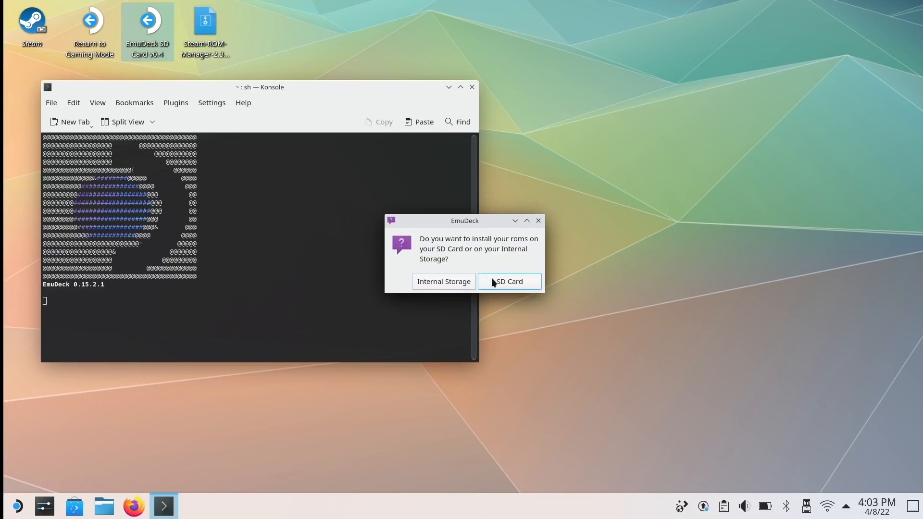
# Choose the SD card for ROMs and toggle keeping Cemu's existing configuration
pyautogui.click(508, 282)
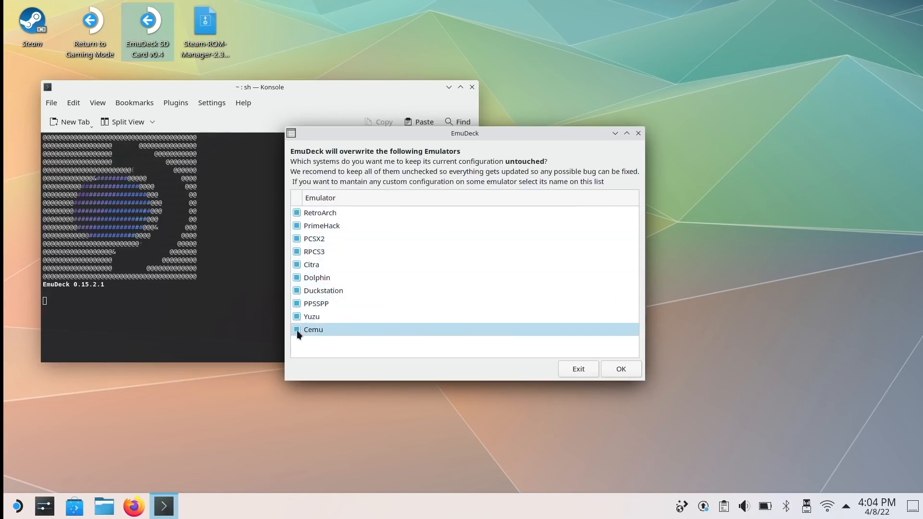
pyautogui.click(620, 369)
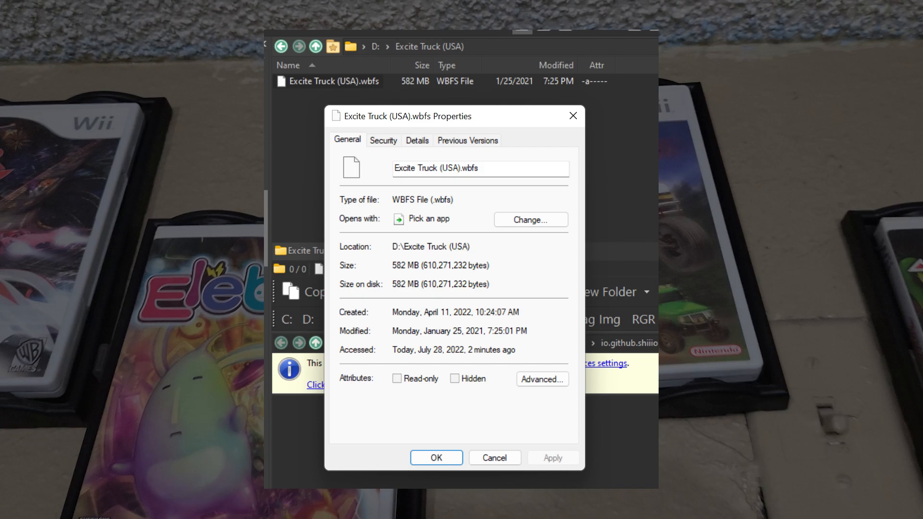
# Dismiss the file properties and browse into the Steam Deck's mmcblk0p1 Emulation folder over FTP
pyautogui.click(45, 23)
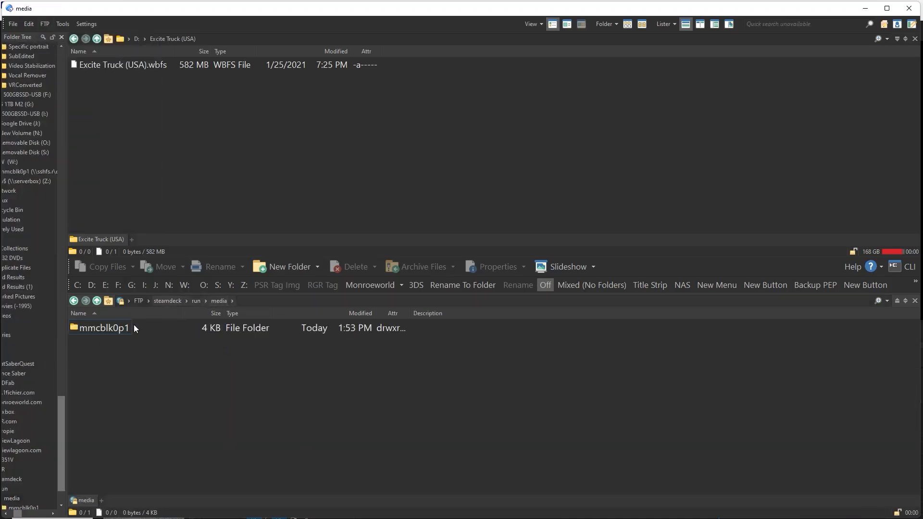
pyautogui.doubleClick(104, 328)
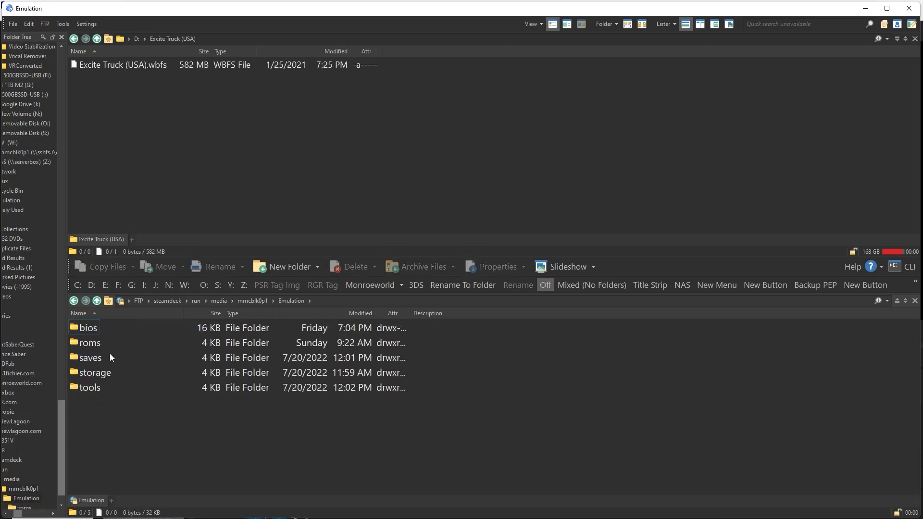
pyautogui.doubleClick(90, 343)
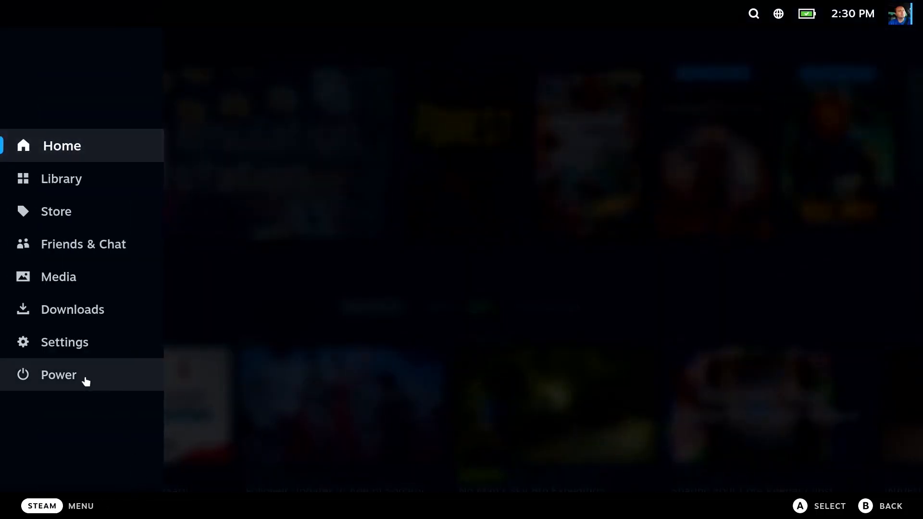
# Switch to desktop mode, search 'dolphin' in the launcher and add Dolphin Emulator to Steam
pyautogui.click(58, 375)
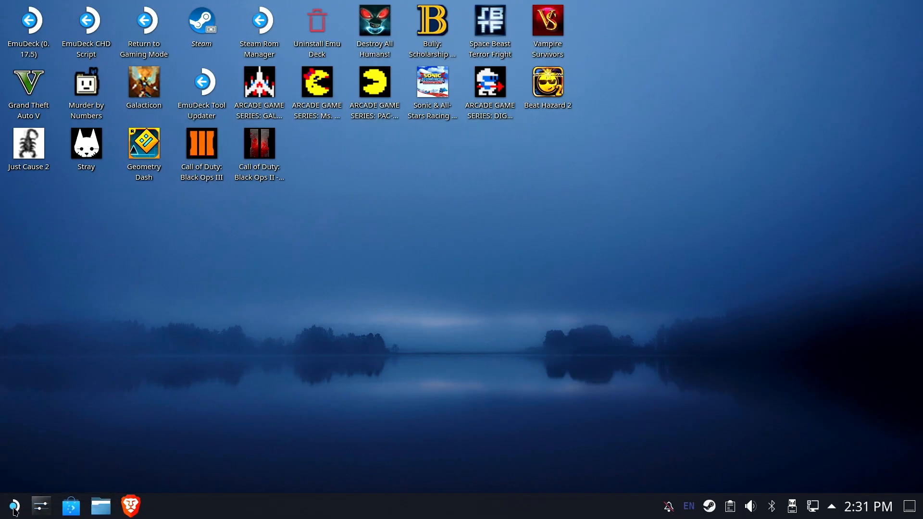
pyautogui.click(13, 506)
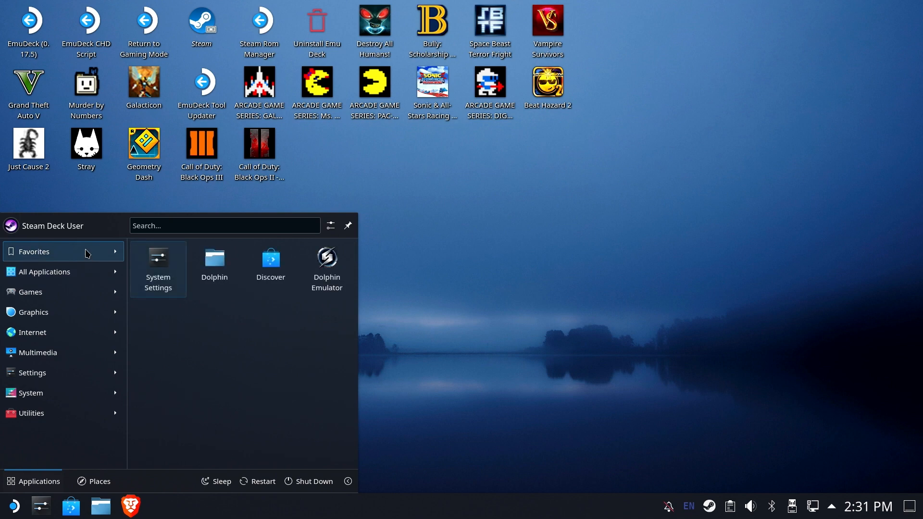
pyautogui.click(224, 225)
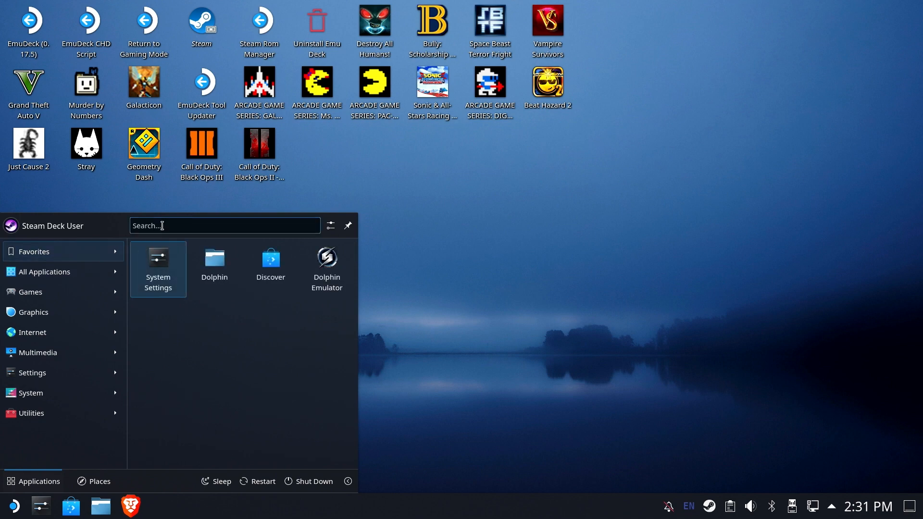
pyautogui.write('dolphin')
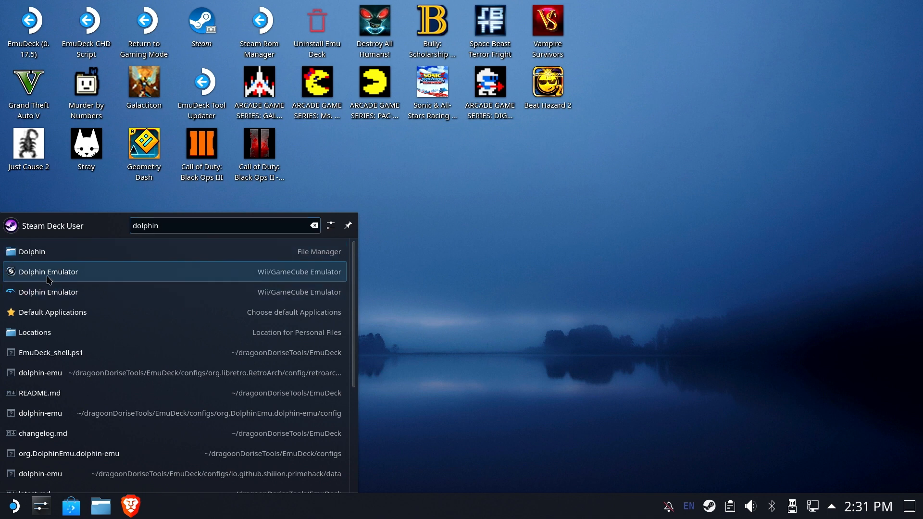
pyautogui.rightClick(48, 271)
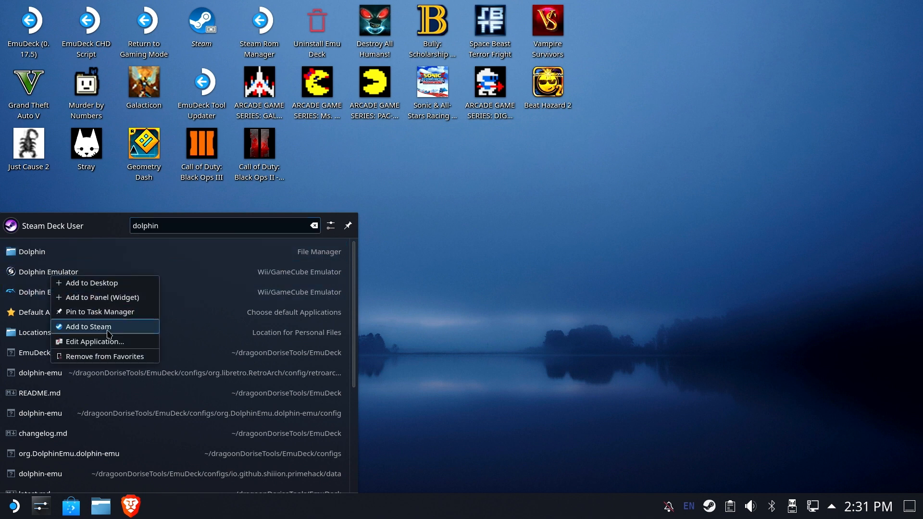
pyautogui.click(88, 326)
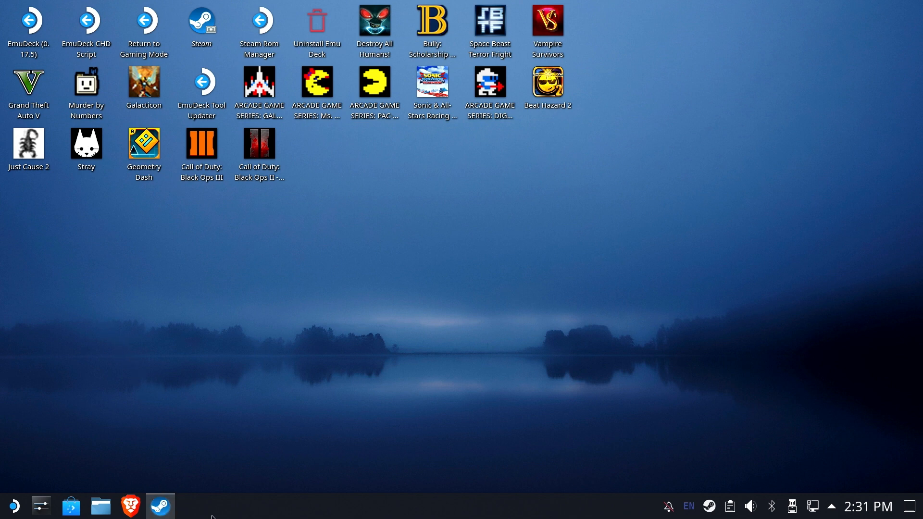
# Launch Dolphin Emulator from its page in the Steam library
pyautogui.click(160, 507)
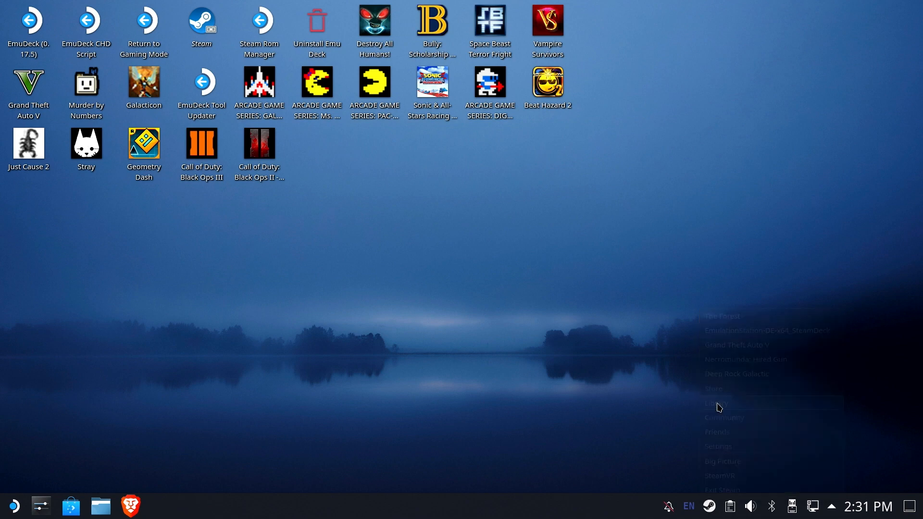
pyautogui.click(715, 403)
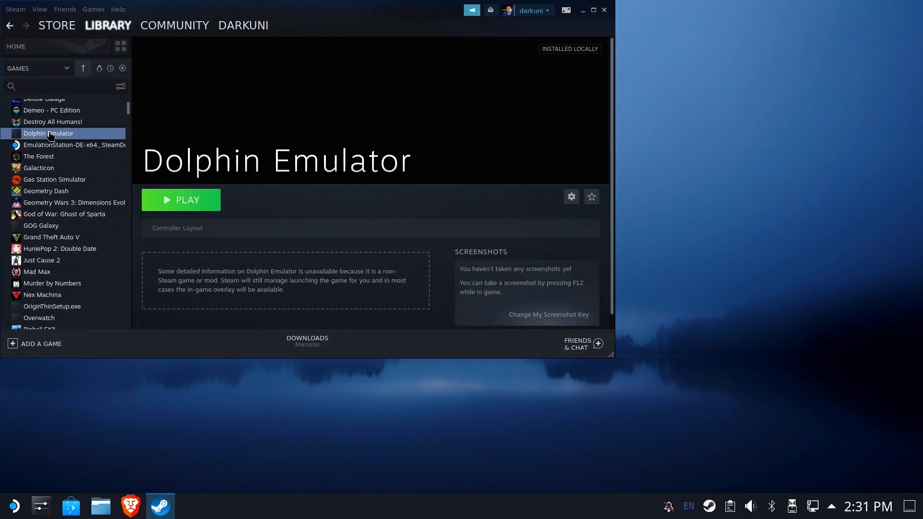
pyautogui.click(181, 200)
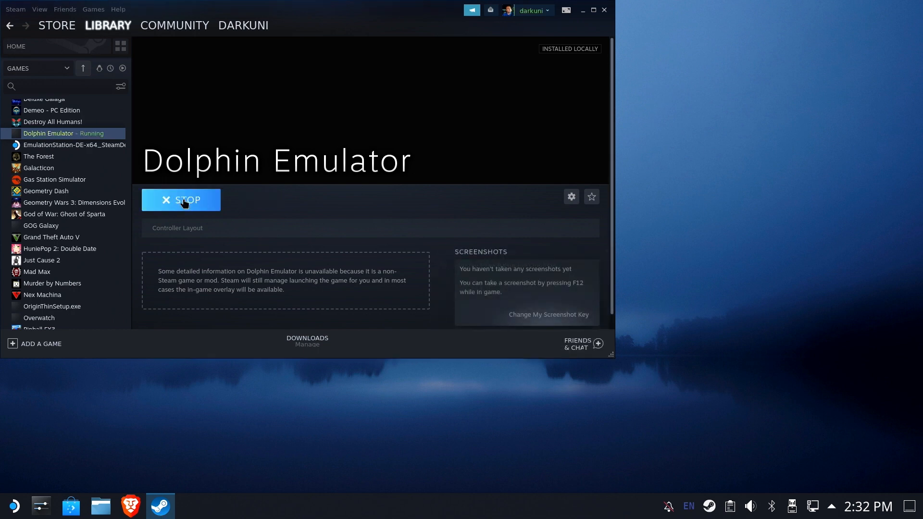
pyautogui.moveTo(285, 201)
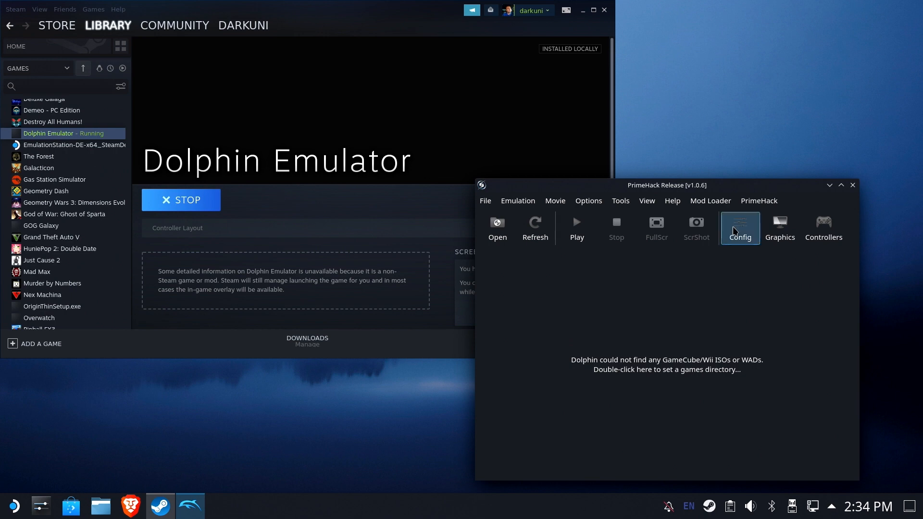
# Add Emulation/roms/wii as a game folder in Config > Paths so Excite Truck is listed
pyautogui.click(740, 229)
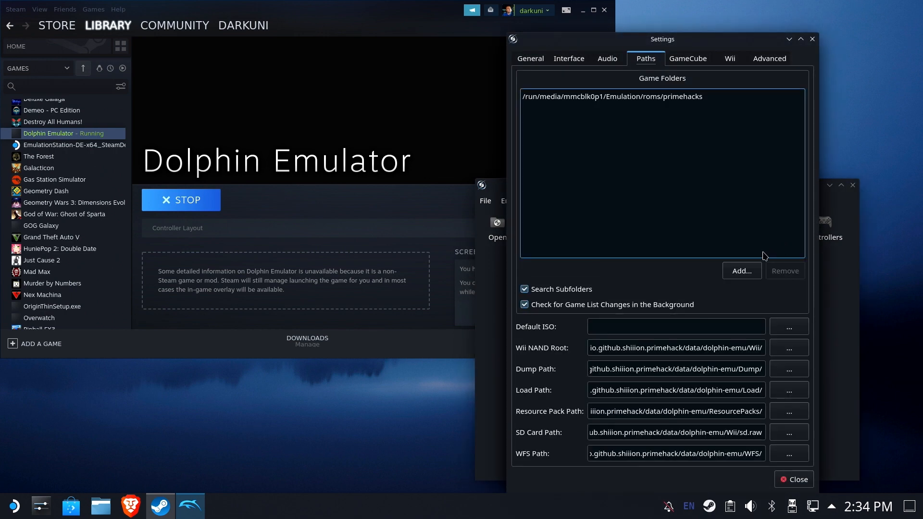
pyautogui.click(741, 272)
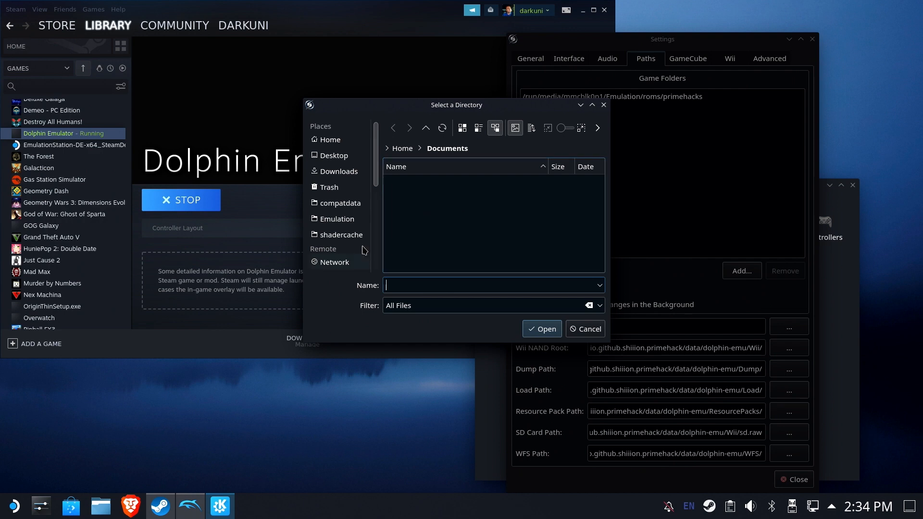
pyautogui.click(334, 256)
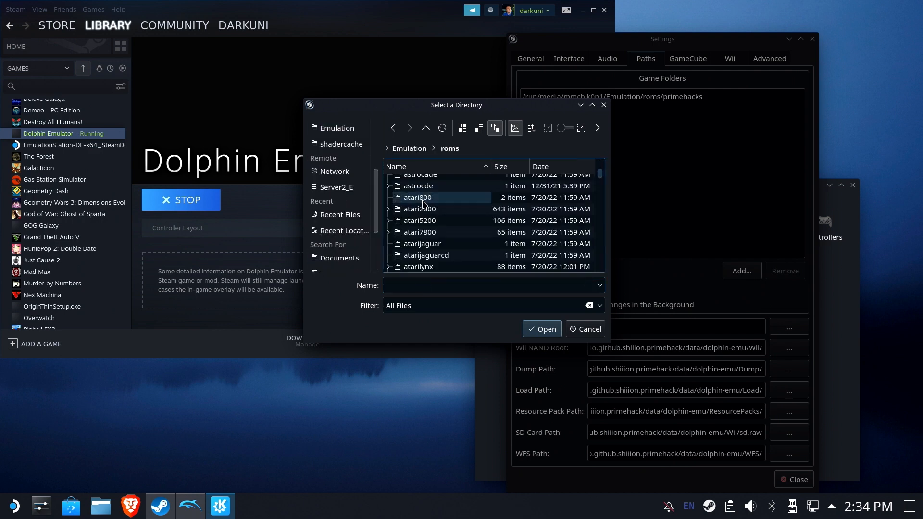
pyautogui.scroll(-3)
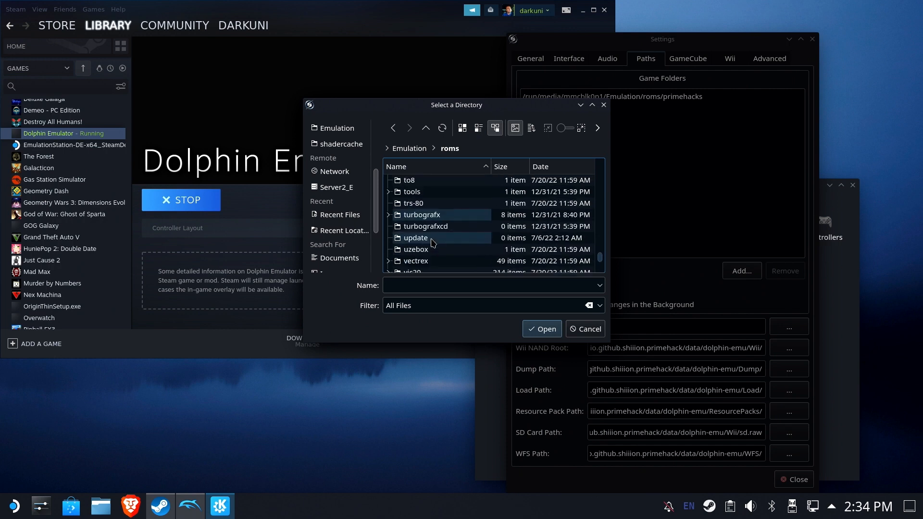
pyautogui.scroll(-3)
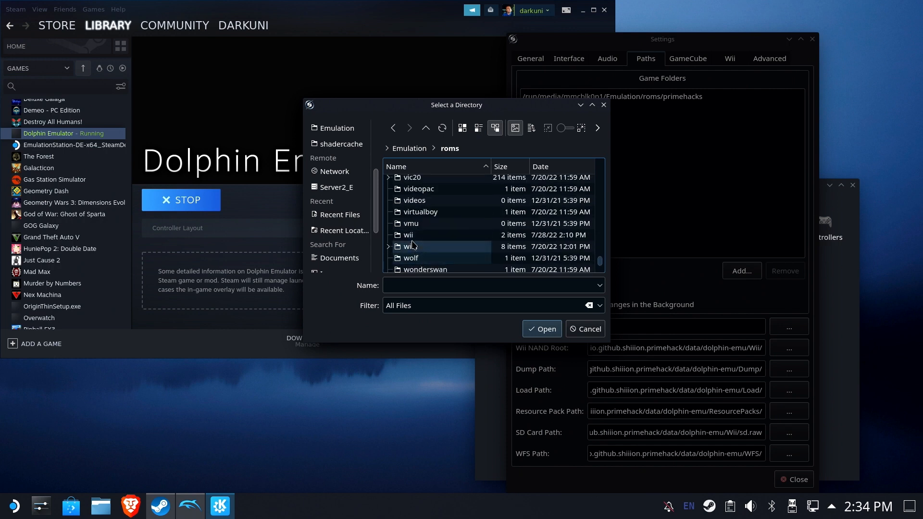
pyautogui.click(542, 329)
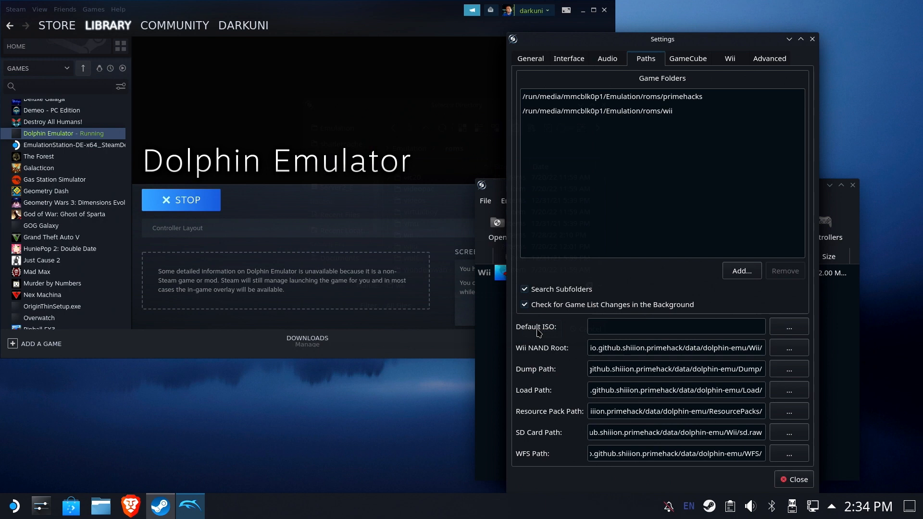
pyautogui.click(794, 479)
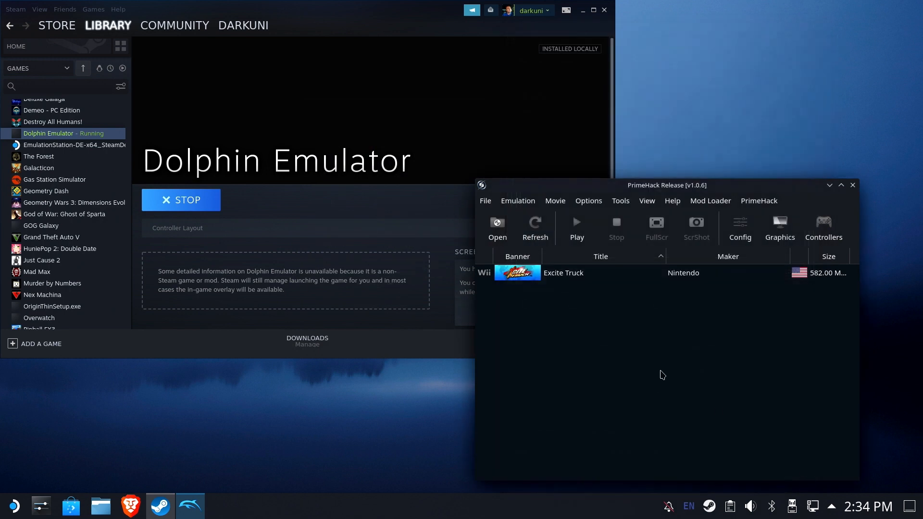
# In Controllers, keep Wii Remote 1 as Emulated Wii Remote and enter its configuration
pyautogui.click(562, 273)
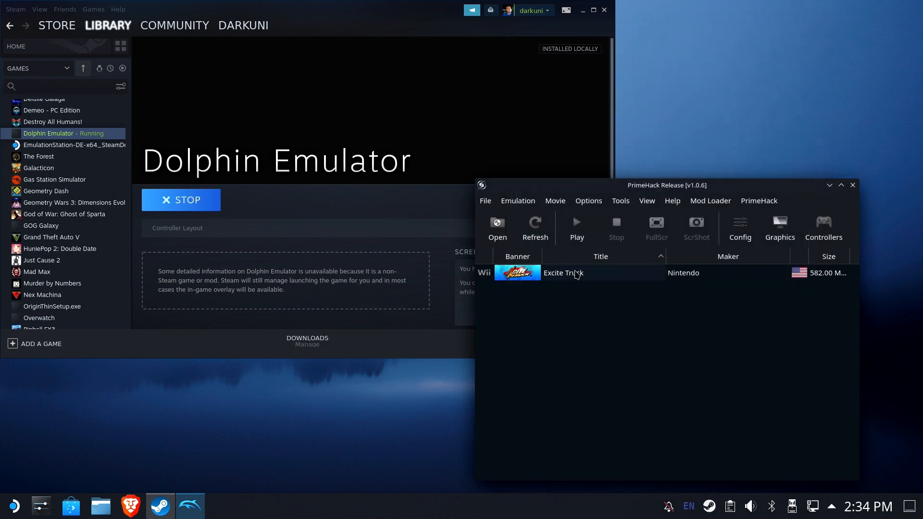
pyautogui.click(823, 229)
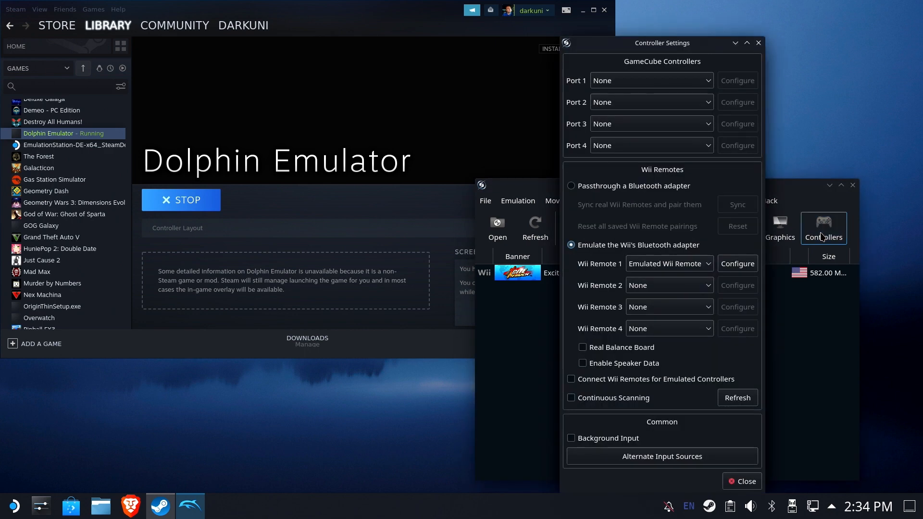
pyautogui.moveTo(615, 172)
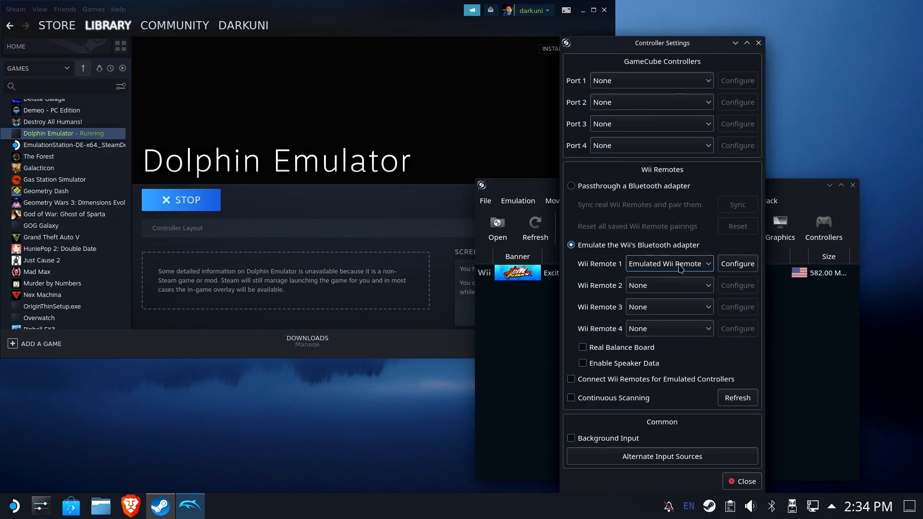
pyautogui.click(668, 264)
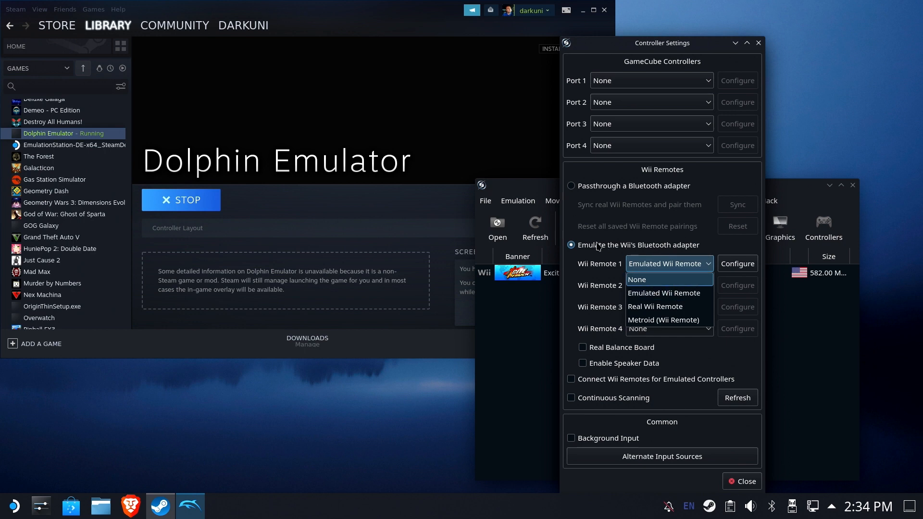
pyautogui.moveTo(665, 292)
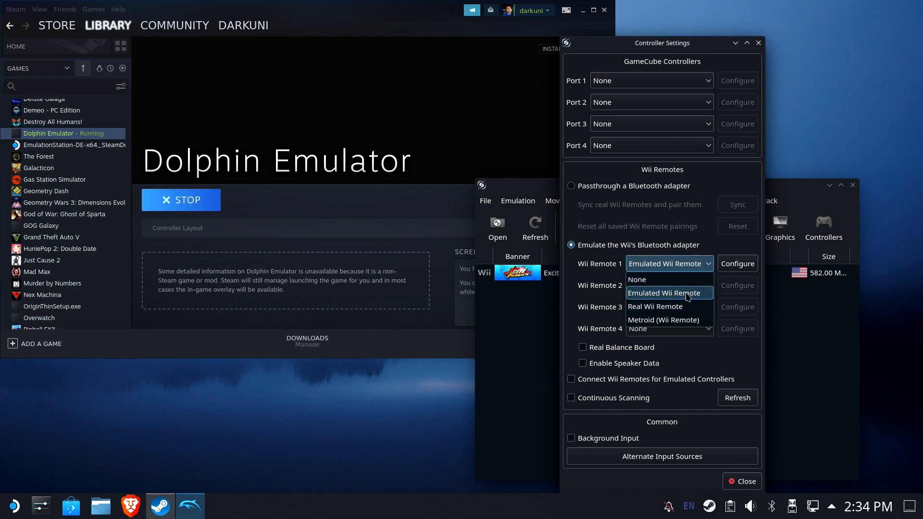
pyautogui.click(668, 292)
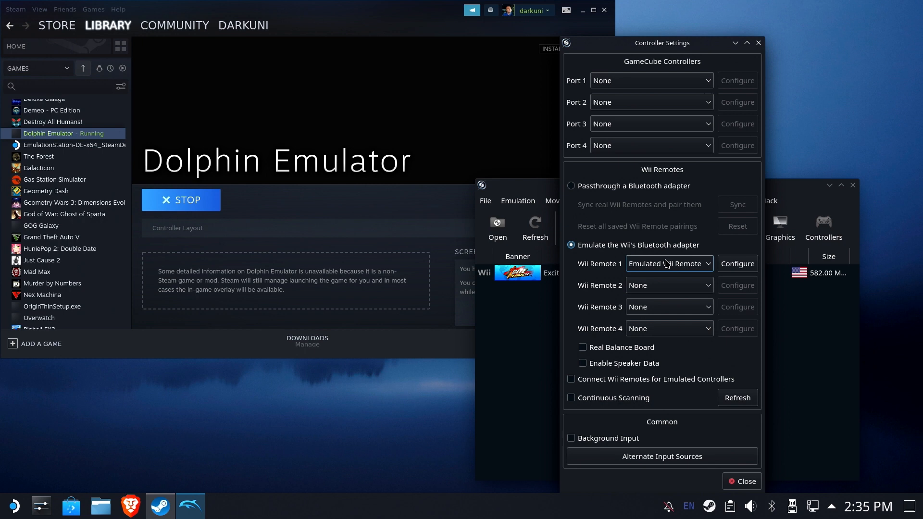
pyautogui.click(737, 264)
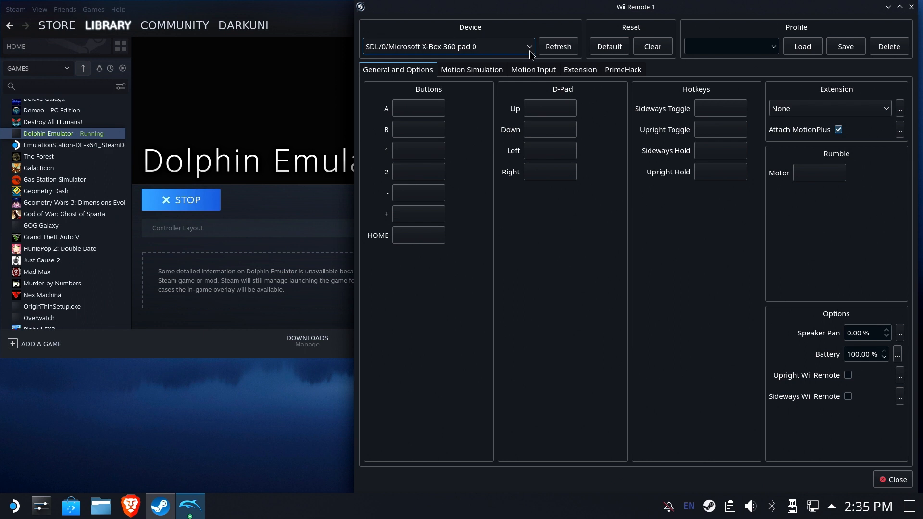
# Enter 'ExciteTruck' as the Wii Remote 1 profile name and close the configuration
pyautogui.click(447, 46)
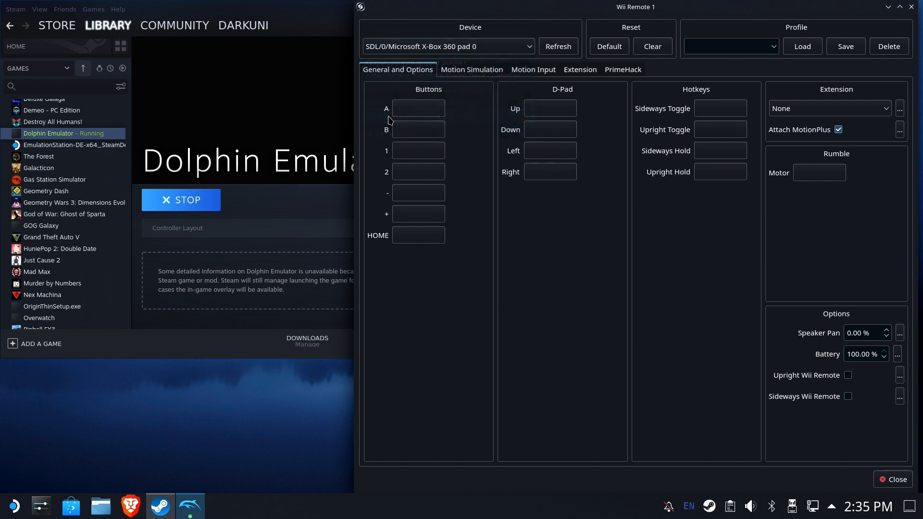
pyautogui.click(730, 47)
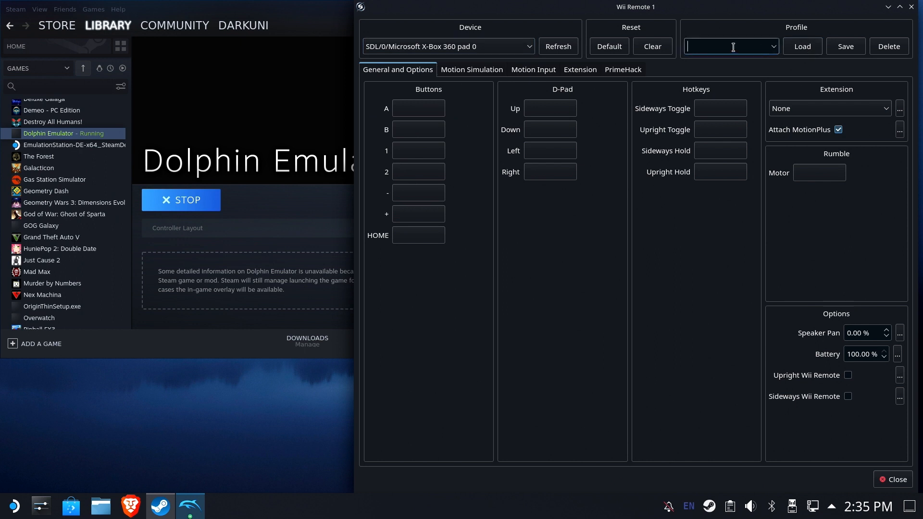
pyautogui.write('ExciteTruck')
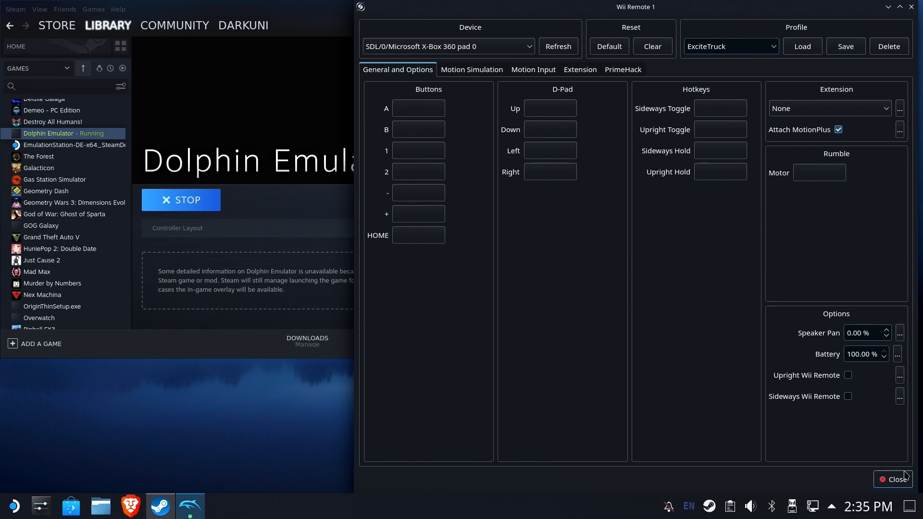
pyautogui.click(896, 479)
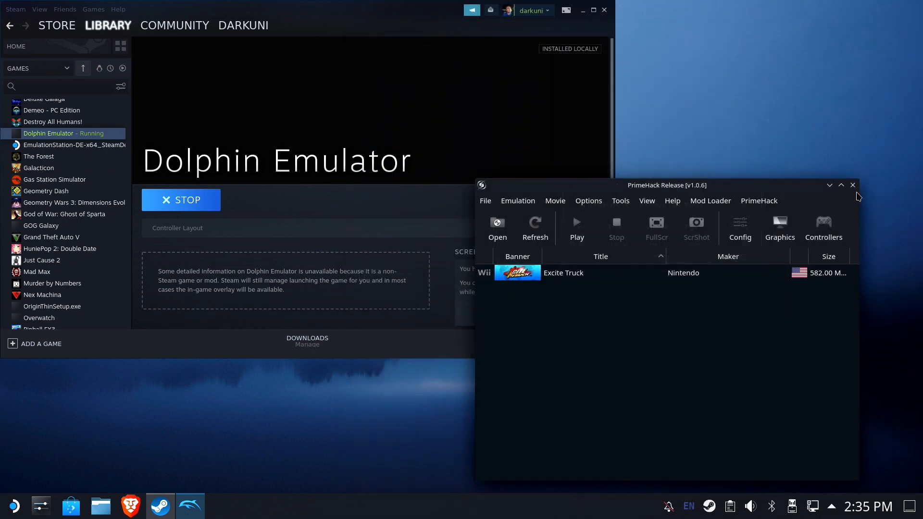
# Close PrimeHack, return to Game Mode and launch Dolphin Emulator from its Steam page
pyautogui.click(852, 184)
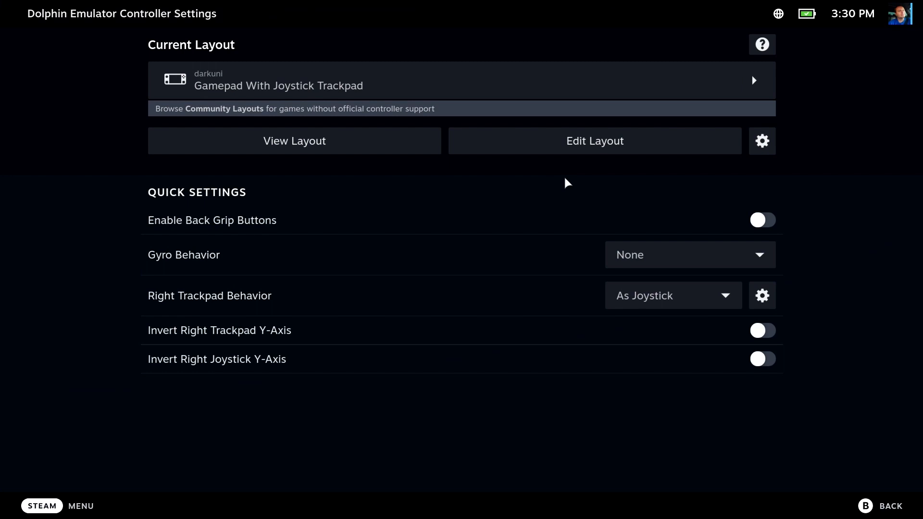
pyautogui.click(762, 219)
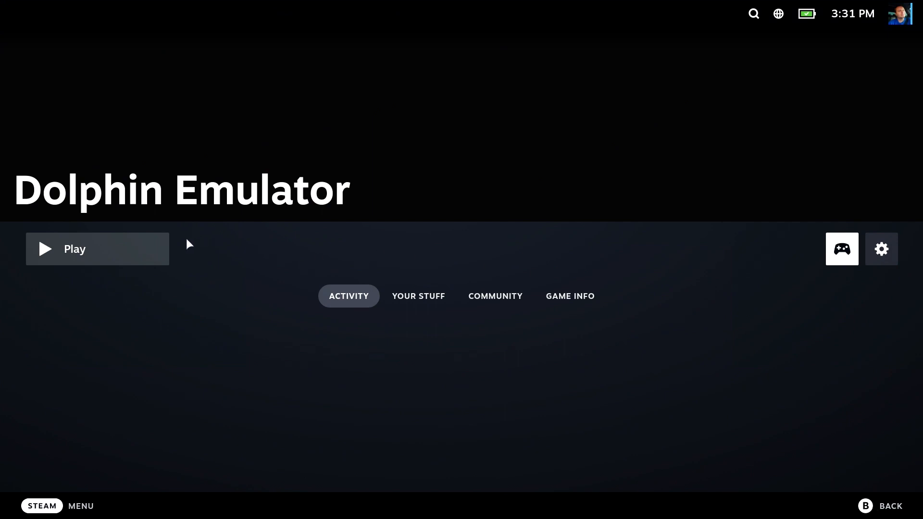
pyautogui.click(97, 248)
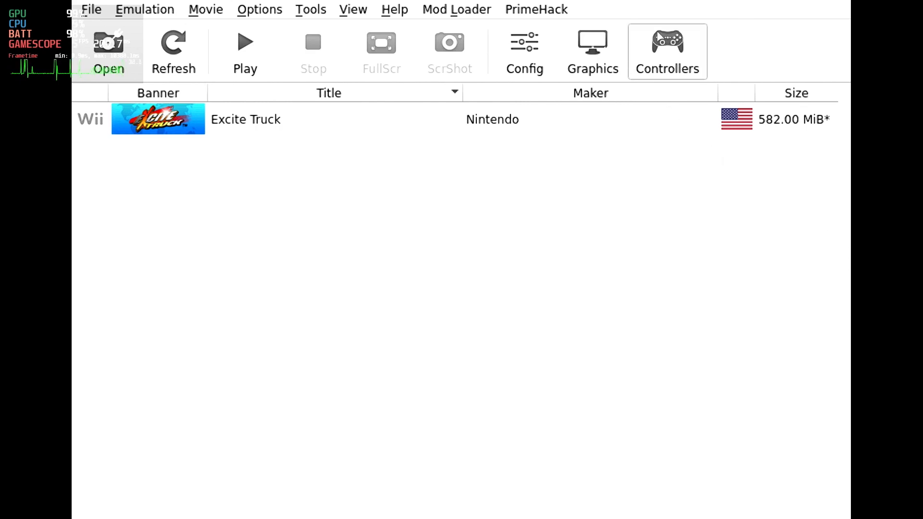
# Load the ExciteTruck profile for Wii Remote 1 with Sideways Wii Remote on, no extension and MotionPlus detached
pyautogui.click(668, 51)
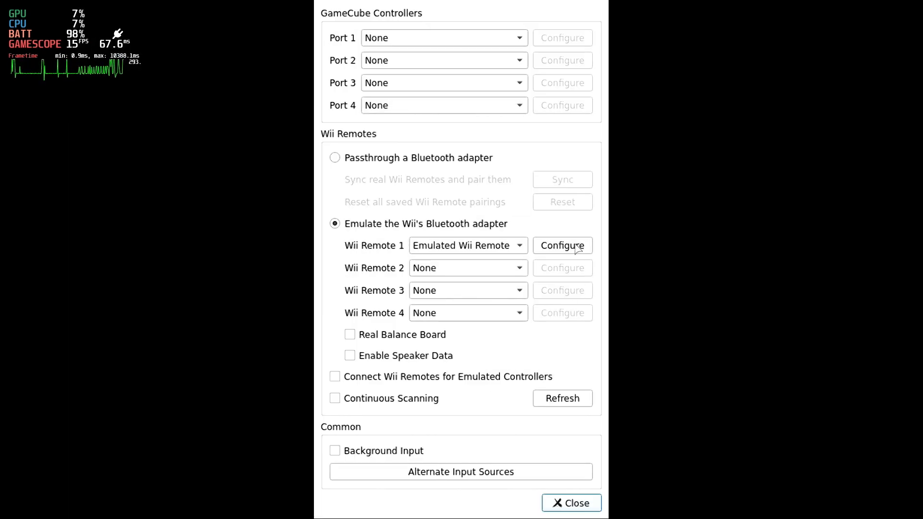
pyautogui.click(562, 246)
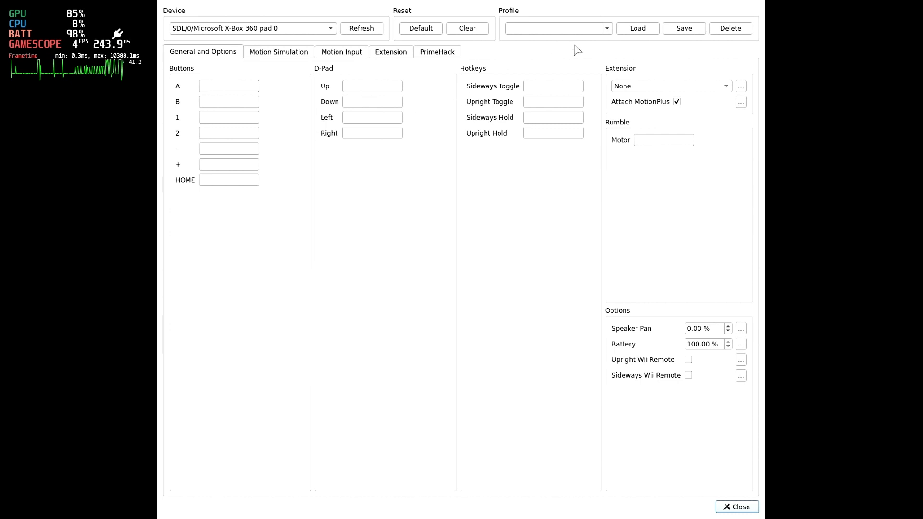
pyautogui.click(554, 28)
pyautogui.write('ExciteTruck')
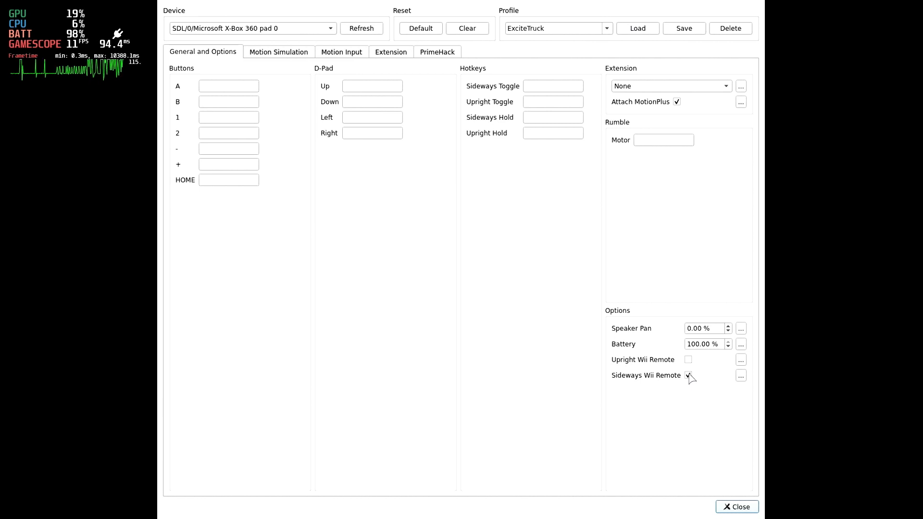
pyautogui.click(687, 375)
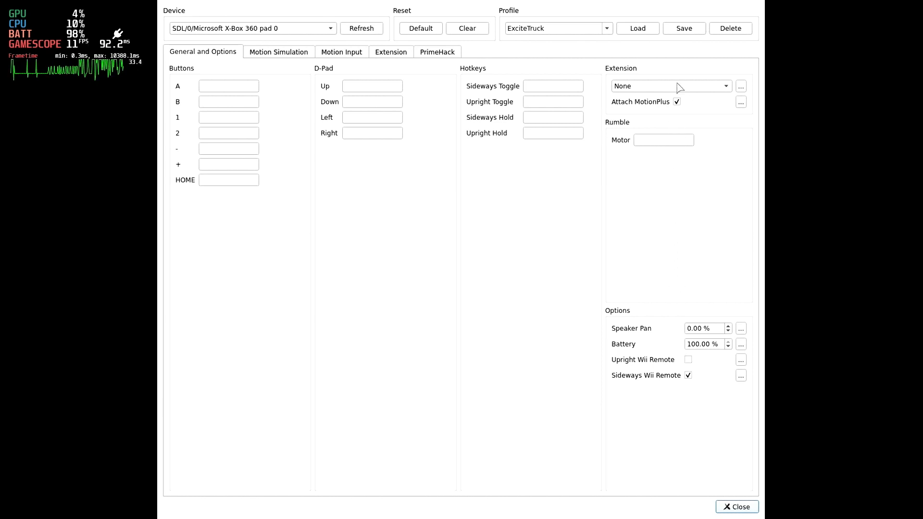
pyautogui.click(671, 85)
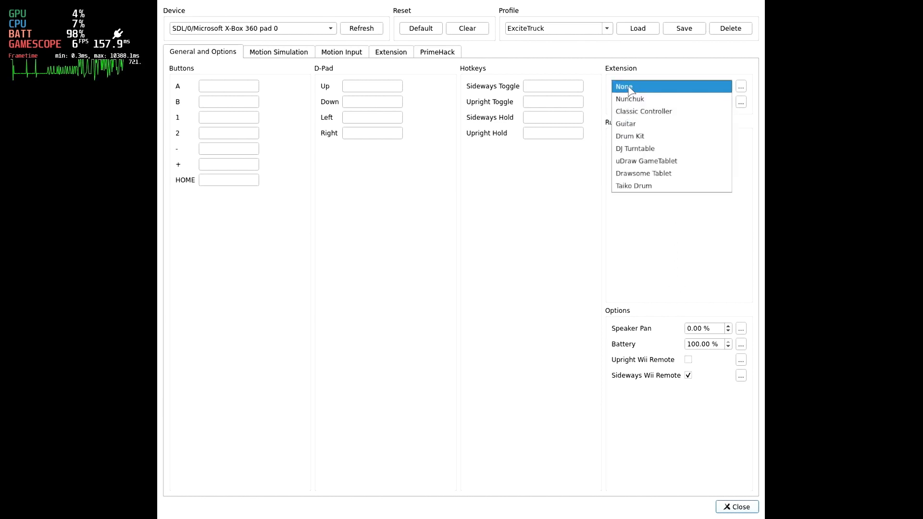
pyautogui.click(623, 85)
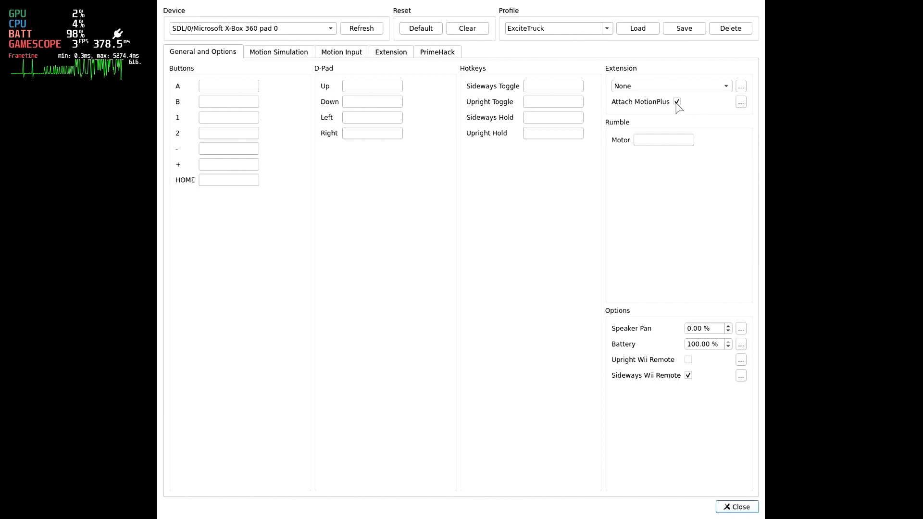
pyautogui.click(676, 101)
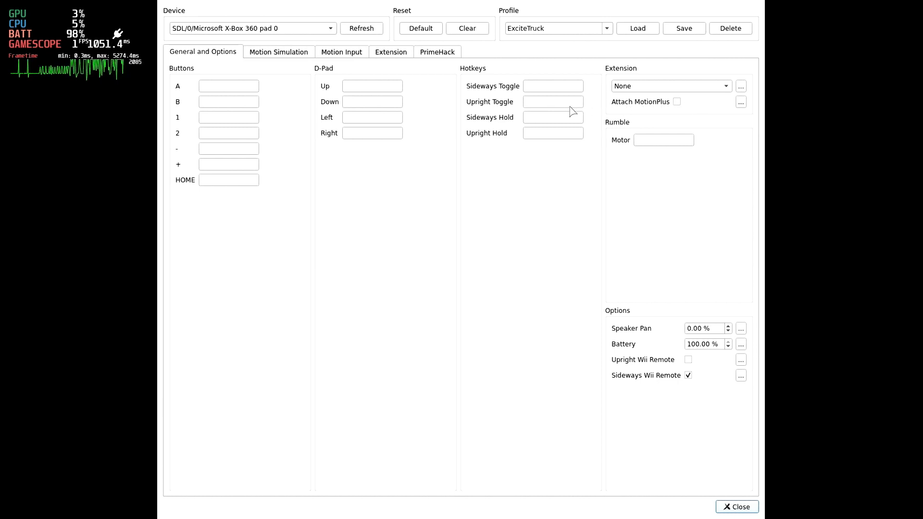
pyautogui.moveTo(372, 86)
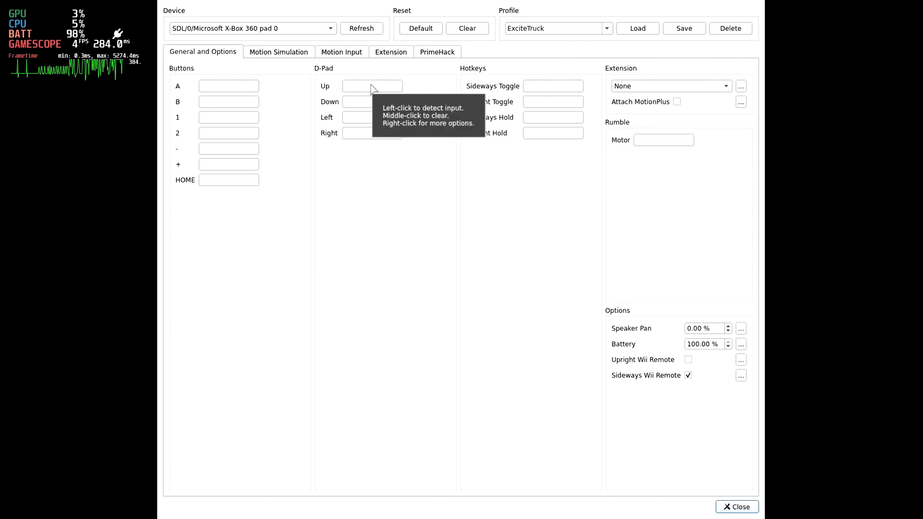
# Map D-pad Up/Down/Left/Right to the hat and the 1, minus and B buttons to Xbox 360 pad buttons
pyautogui.click(372, 86)
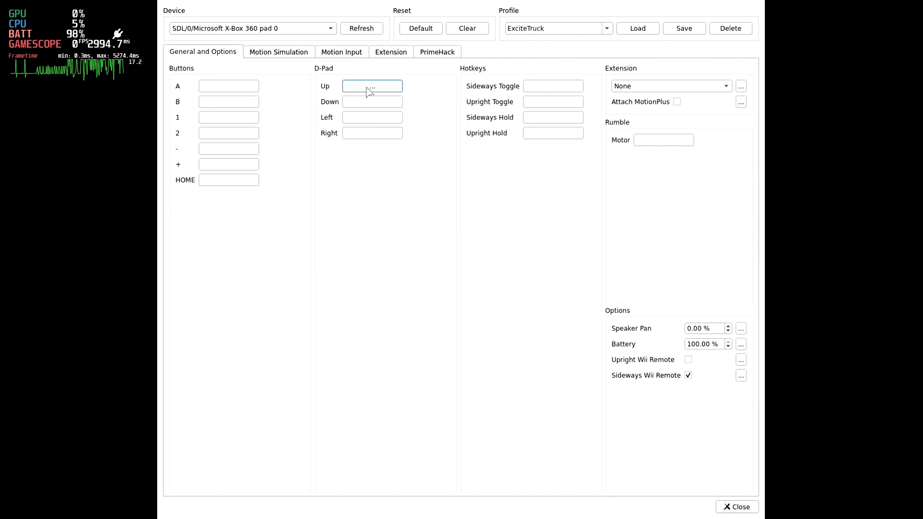
pyautogui.click(372, 101)
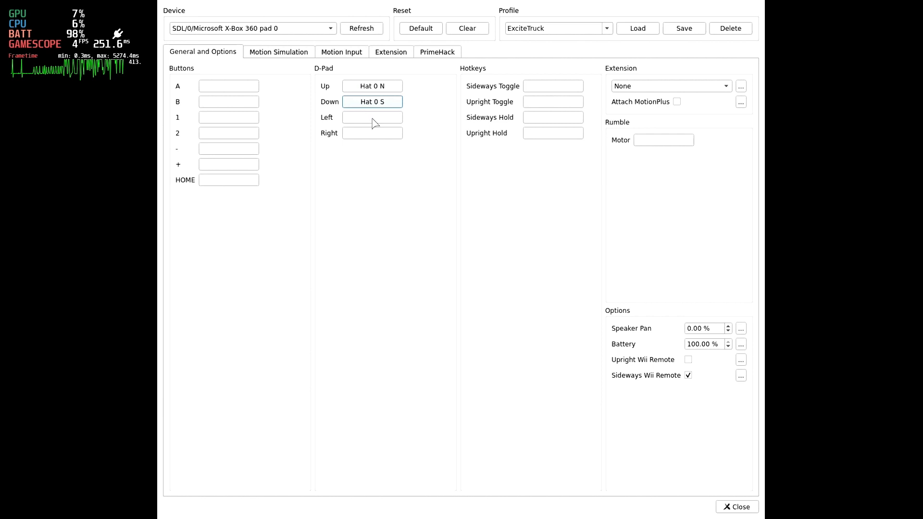
pyautogui.click(372, 117)
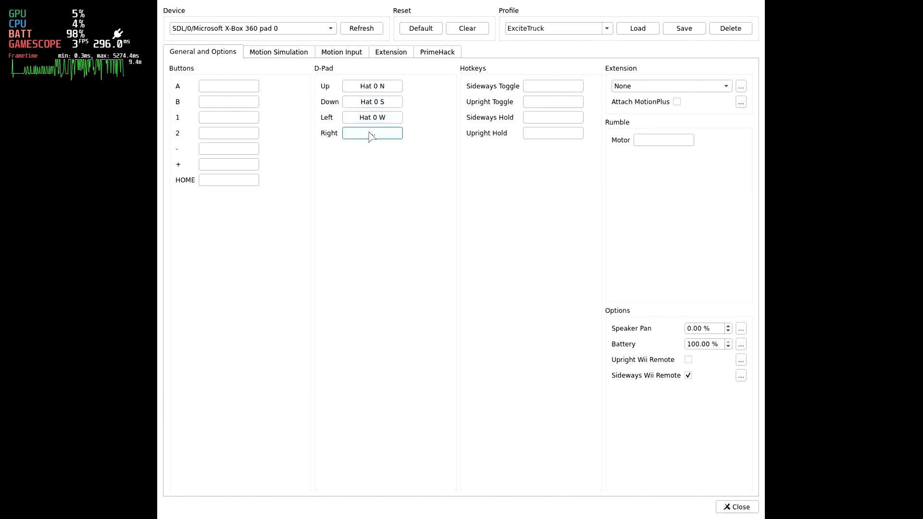
pyautogui.click(372, 133)
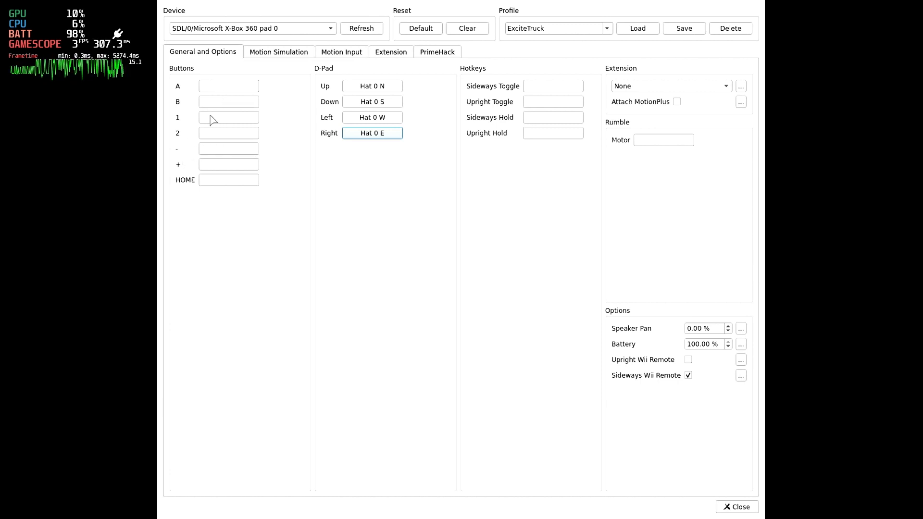
pyautogui.click(229, 118)
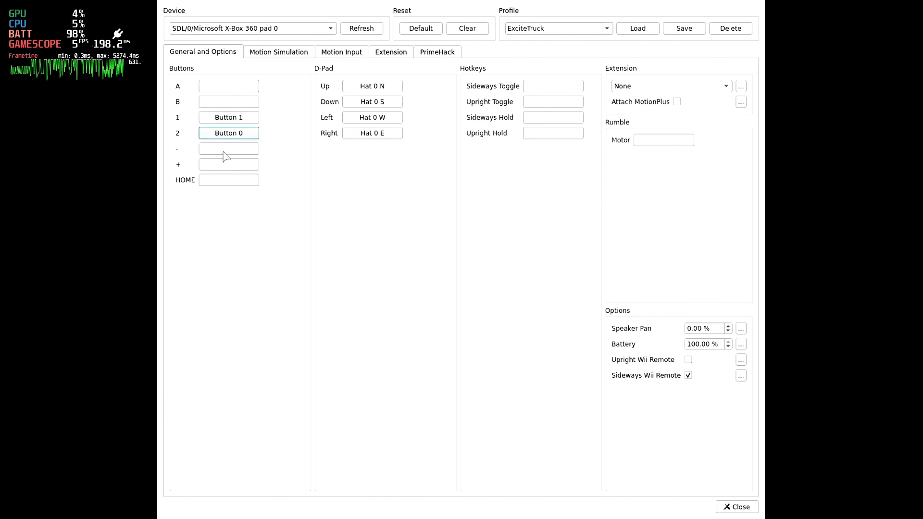
pyautogui.click(229, 148)
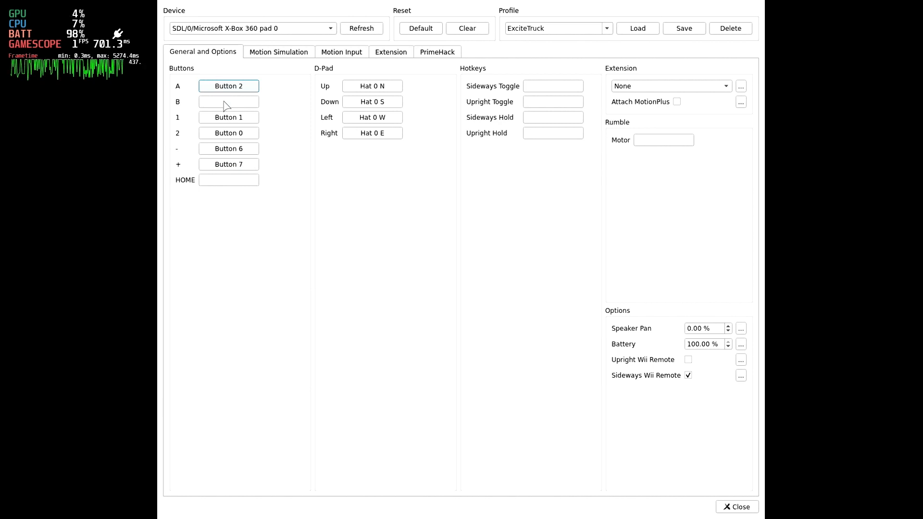
pyautogui.click(229, 101)
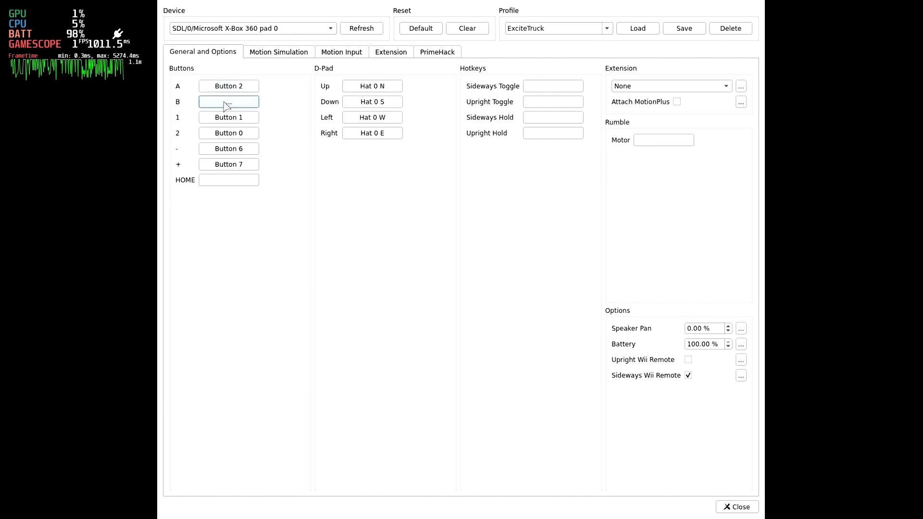
pyautogui.click(229, 101)
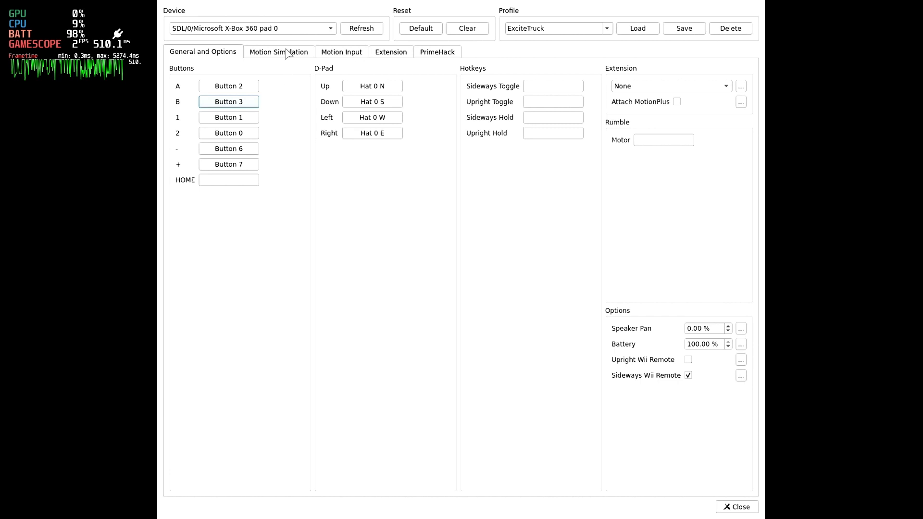
# Bind Tilt Forward/Backward to Axis 1 and Tilt Left/Right to Axis 0 under Motion Simulation, and save the profile
pyautogui.click(278, 52)
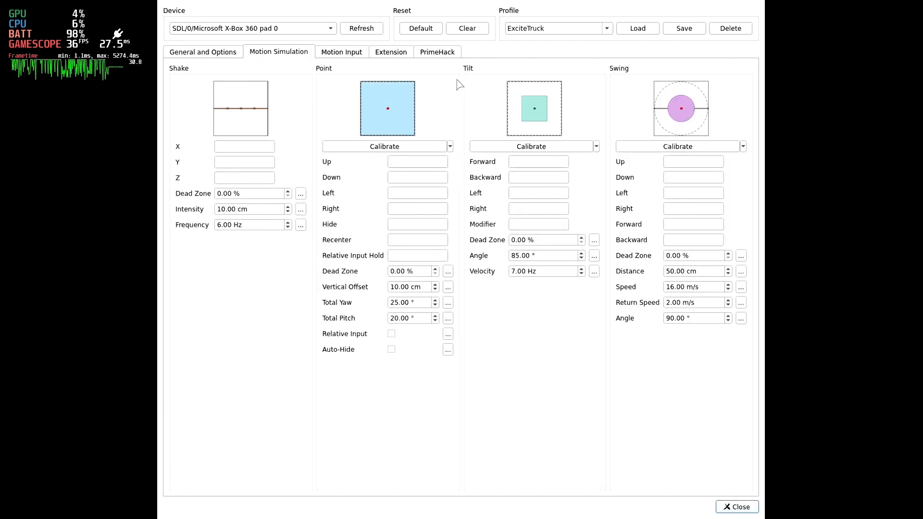
pyautogui.moveTo(532, 166)
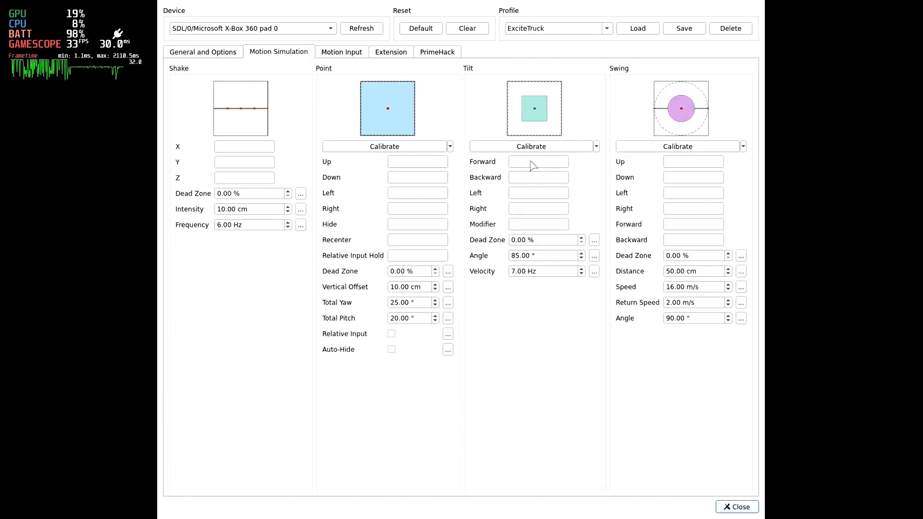
pyautogui.click(536, 162)
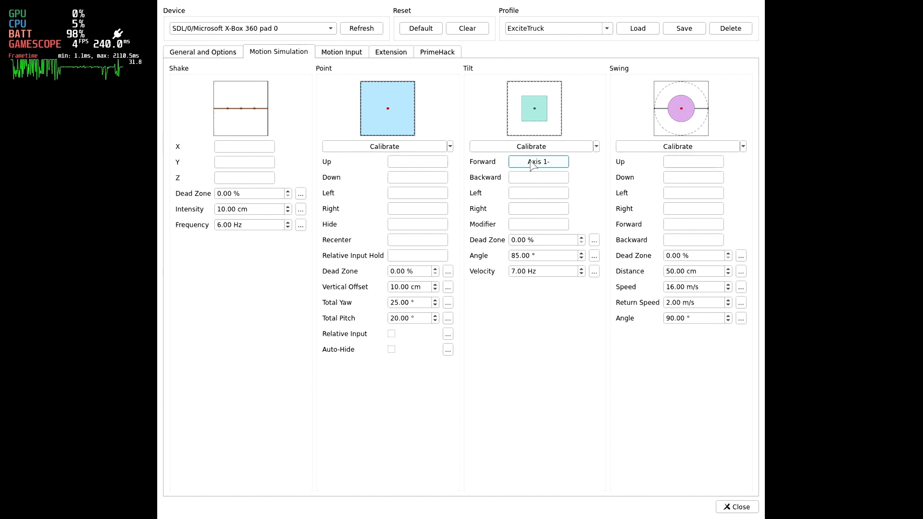
pyautogui.click(538, 177)
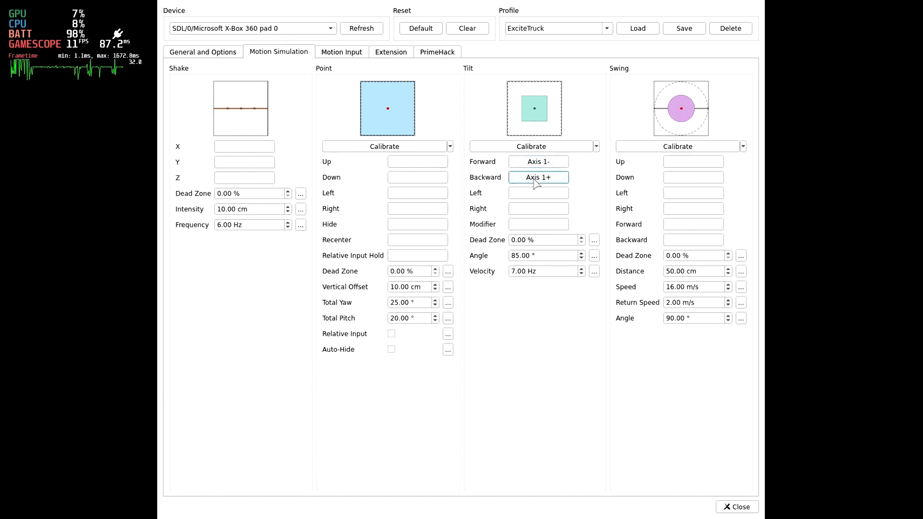
pyautogui.click(537, 192)
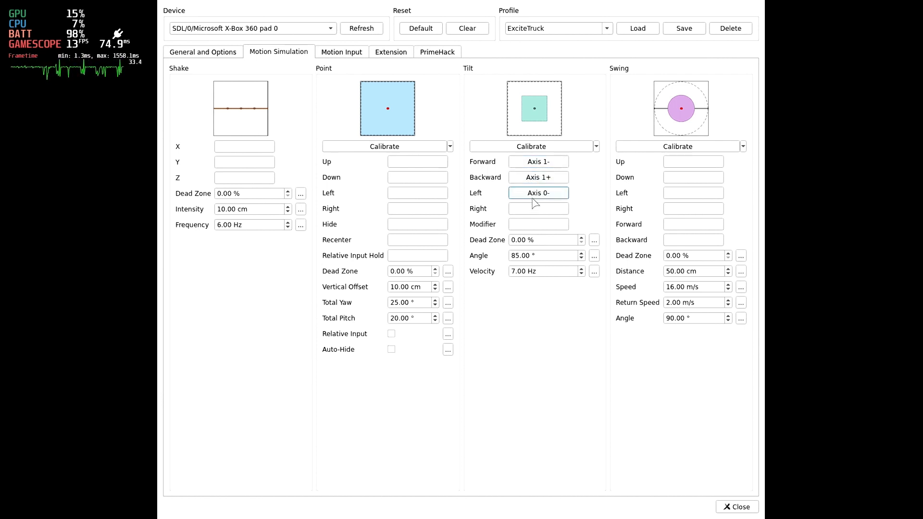
pyautogui.click(538, 208)
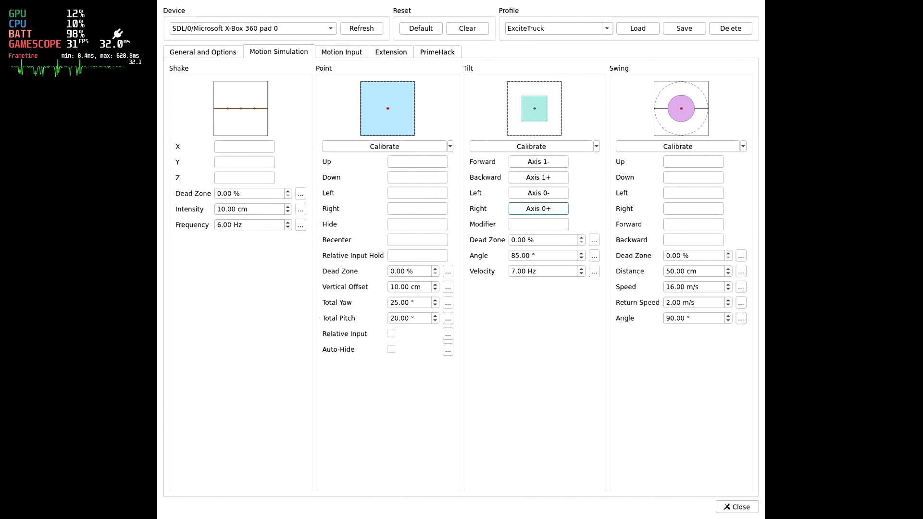
pyautogui.moveTo(514, 233)
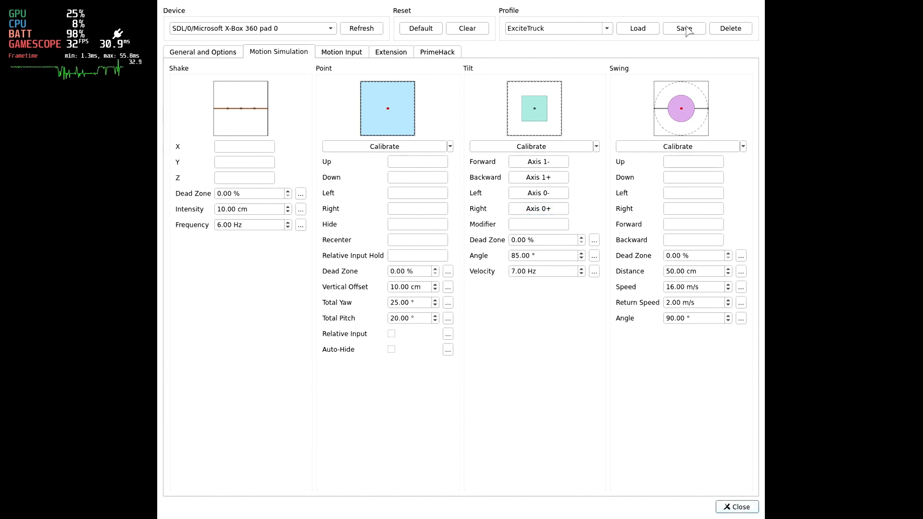
pyautogui.click(684, 27)
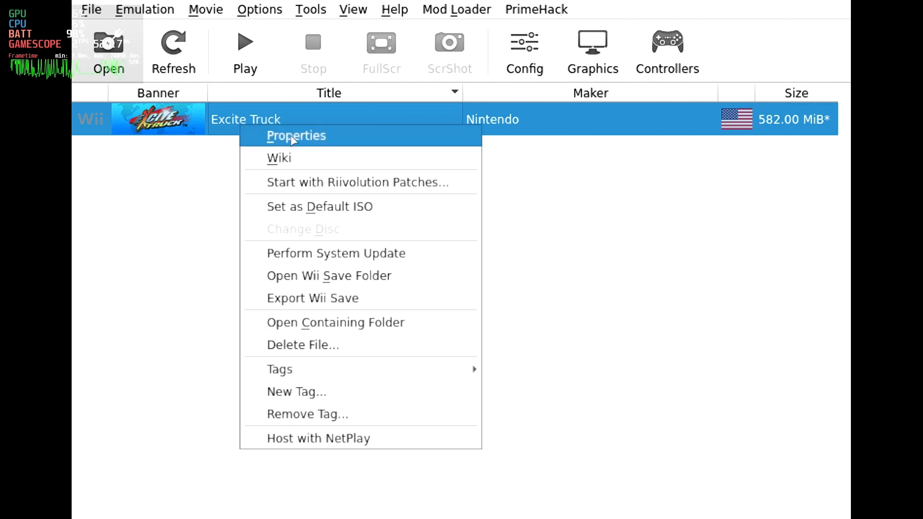
# Add a [Controls] section with WiimoteProfile1 = ExciteTruck to Excite Truck's user config
pyautogui.click(297, 135)
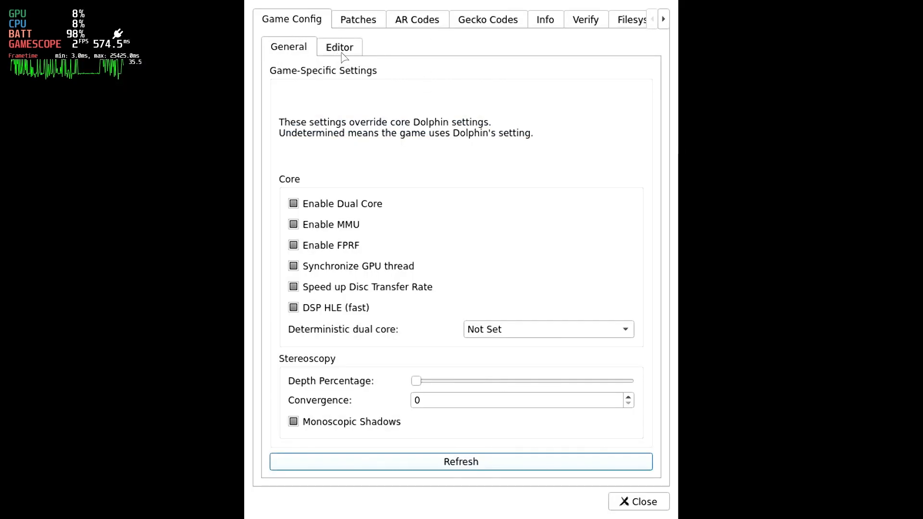
pyautogui.click(339, 47)
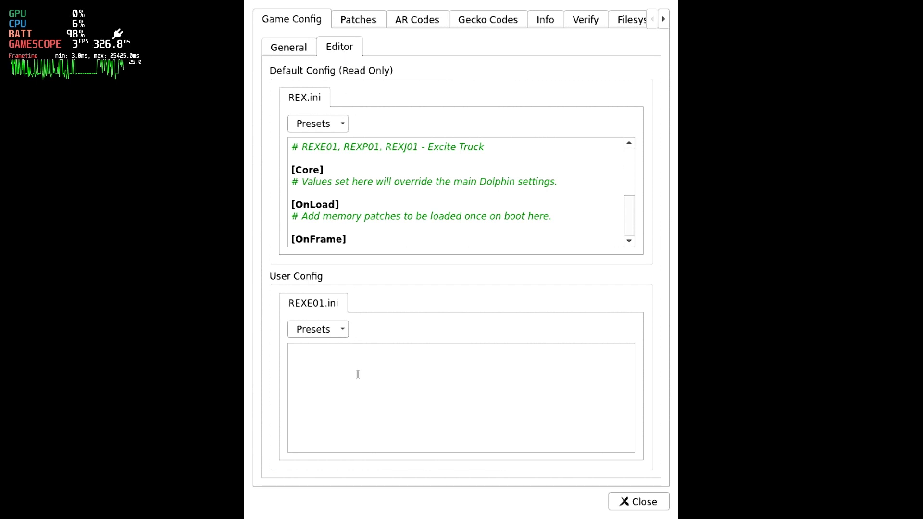
pyautogui.write('[Controls]')
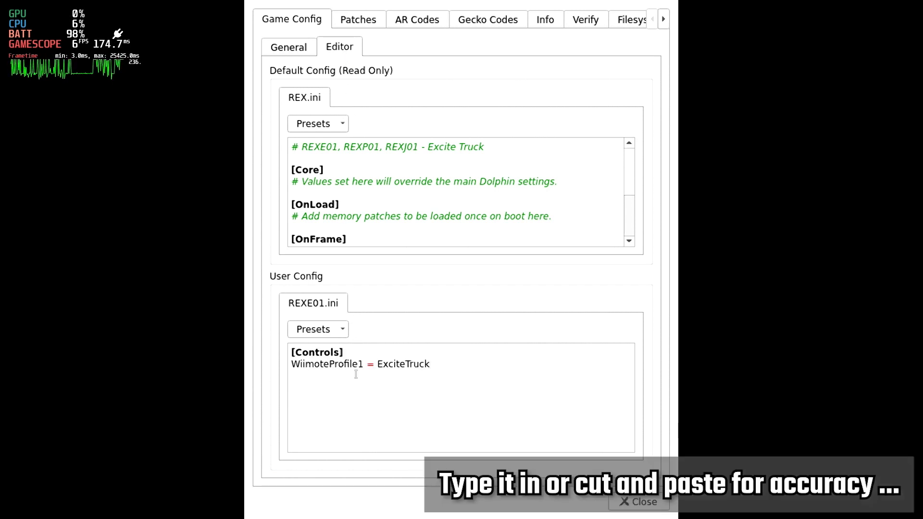
pyautogui.click(344, 352)
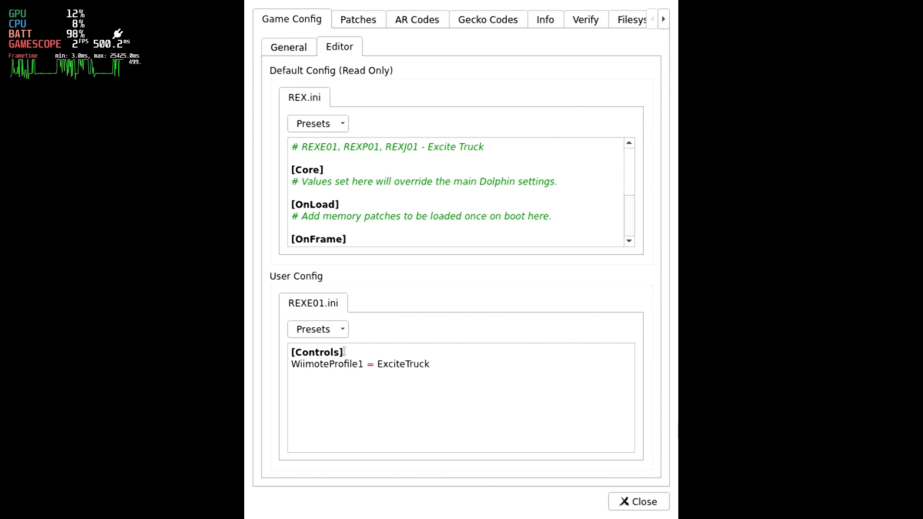
# Review the [Controls] header and ExciteTruck profile name, then close the properties window
pyautogui.doubleClick(317, 352)
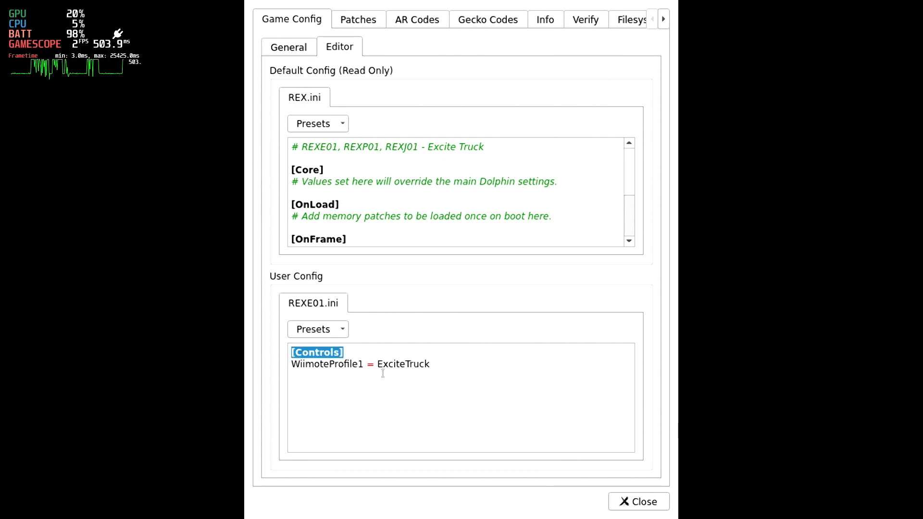
pyautogui.doubleClick(403, 364)
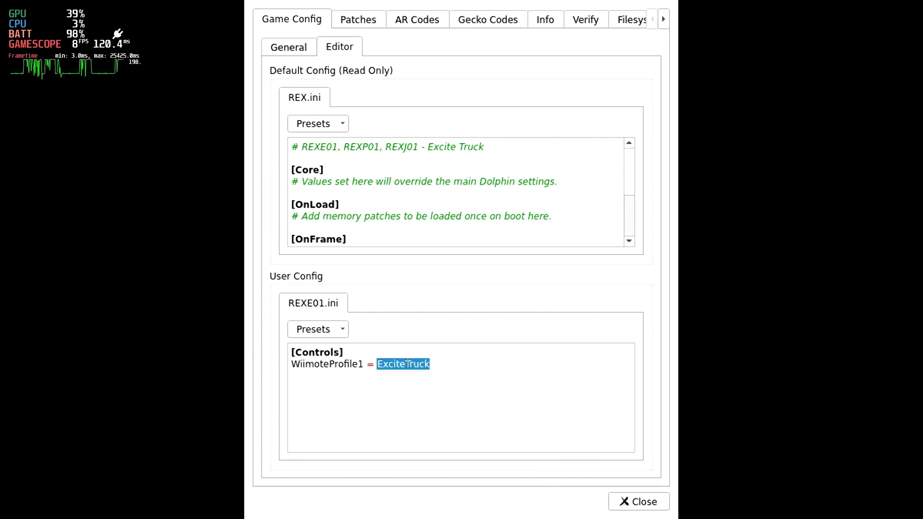
pyautogui.click(446, 358)
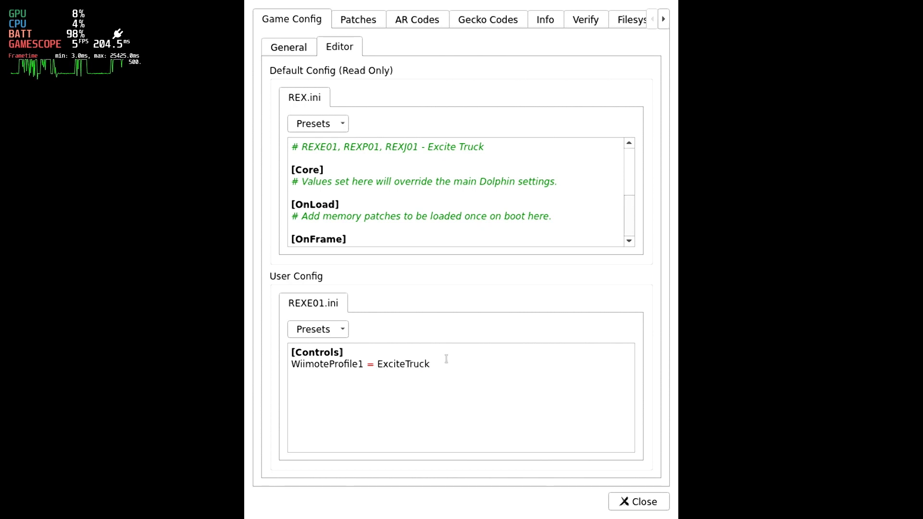
pyautogui.moveTo(434, 431)
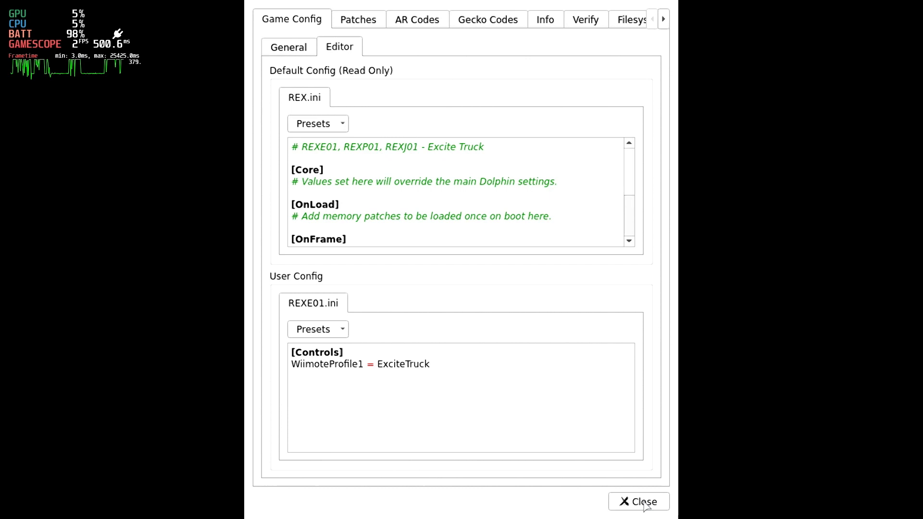
pyautogui.click(637, 502)
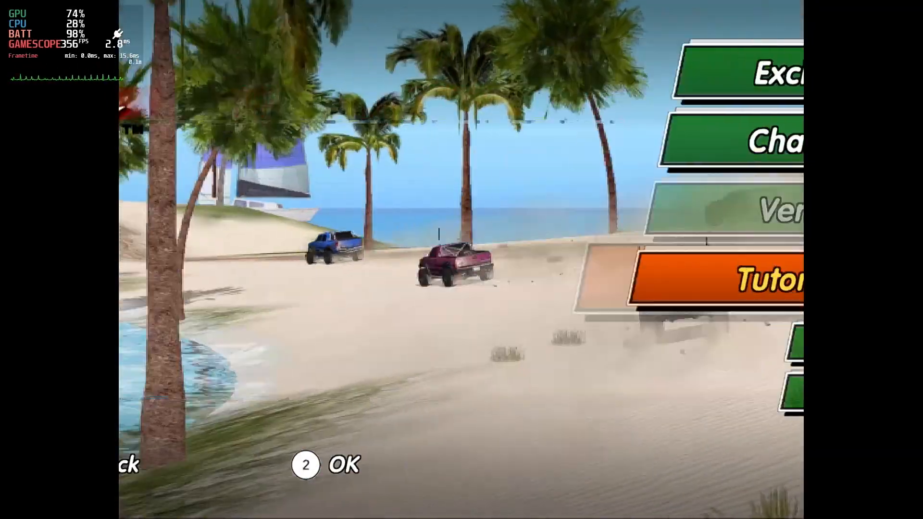
# Start the Tutorial from the main menu and acknowledge passing the lesson
pyautogui.click(771, 280)
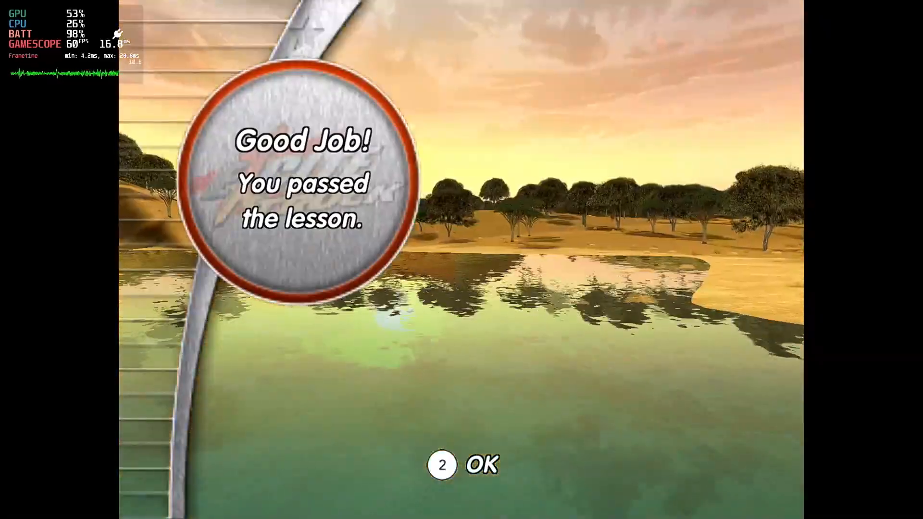
pyautogui.click(462, 465)
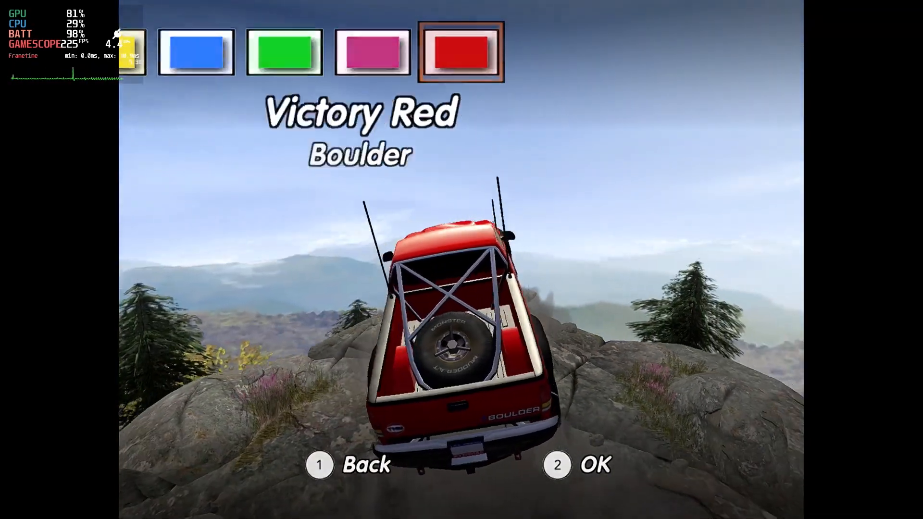
# Confirm the Victory Red Boulder truck with OK
pyautogui.click(576, 466)
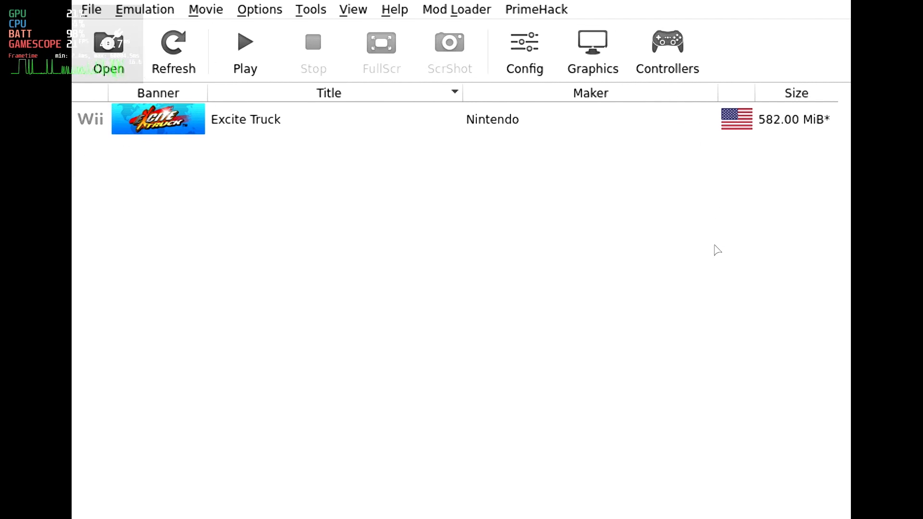
pyautogui.moveTo(628, 224)
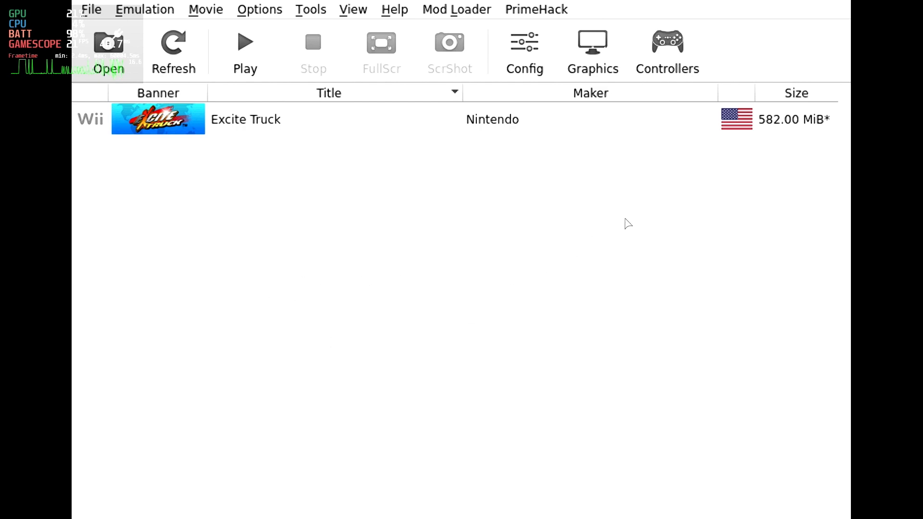
# Set the Graphics Enhancements internal resolution to Native (640x528)
pyautogui.click(591, 52)
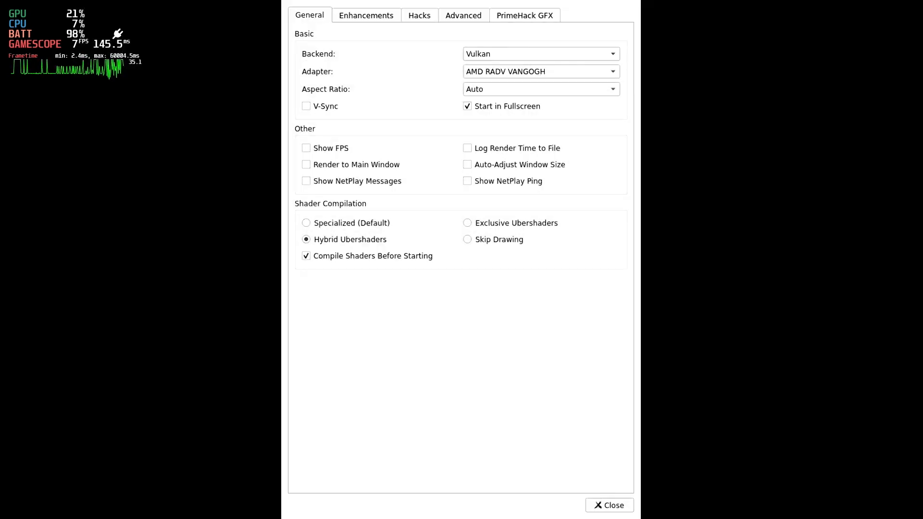
pyautogui.moveTo(387, 24)
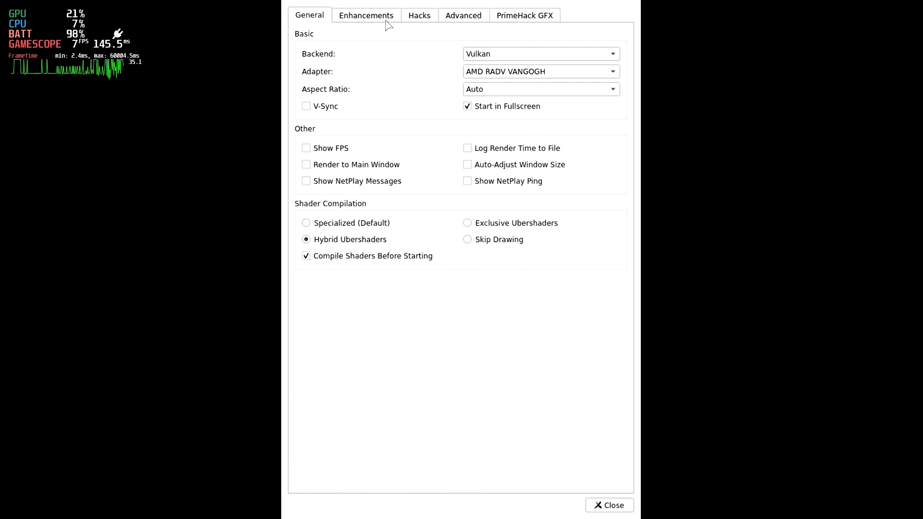
pyautogui.click(365, 15)
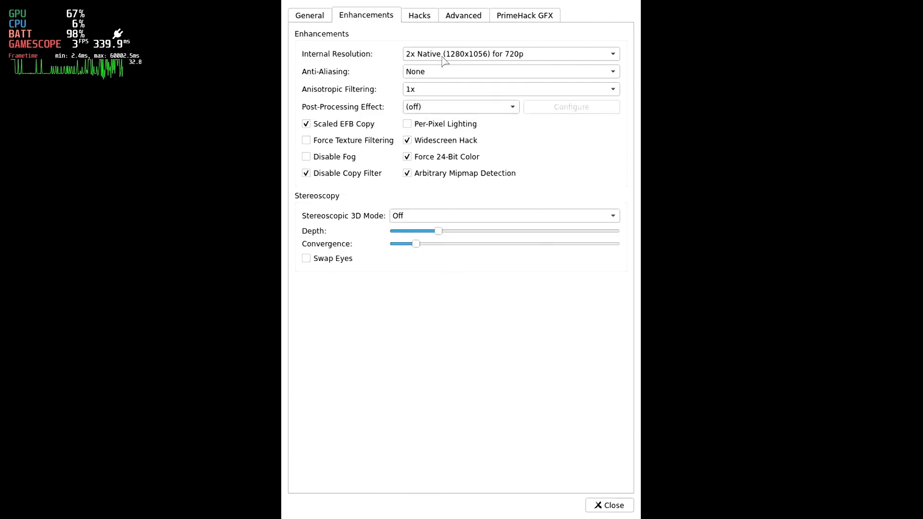
pyautogui.click(509, 54)
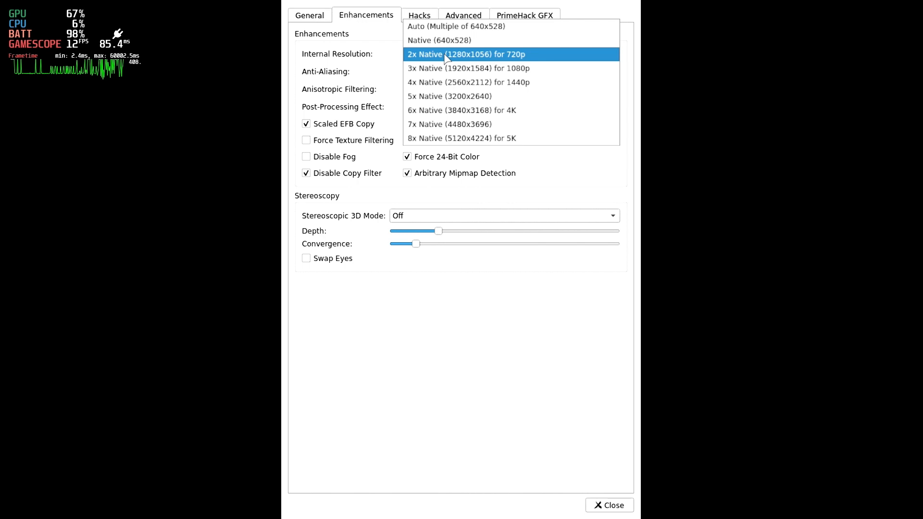
pyautogui.moveTo(439, 40)
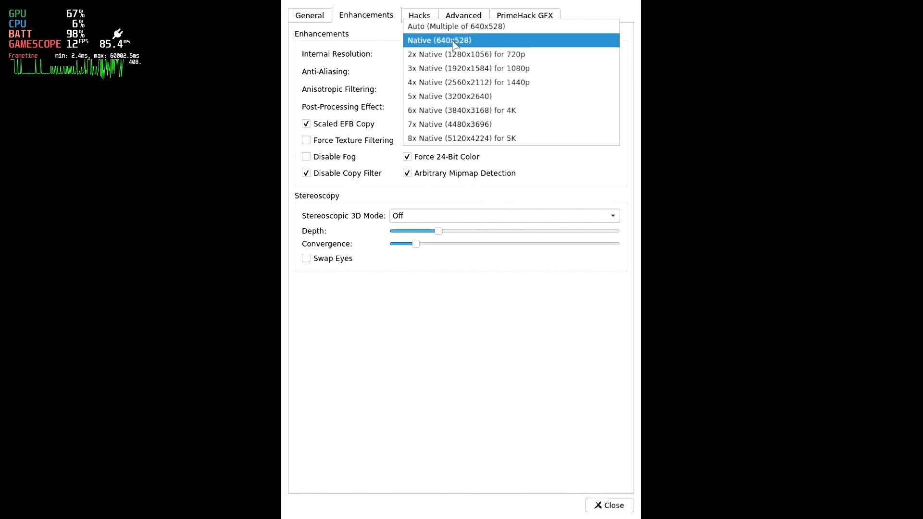
pyautogui.moveTo(461, 41)
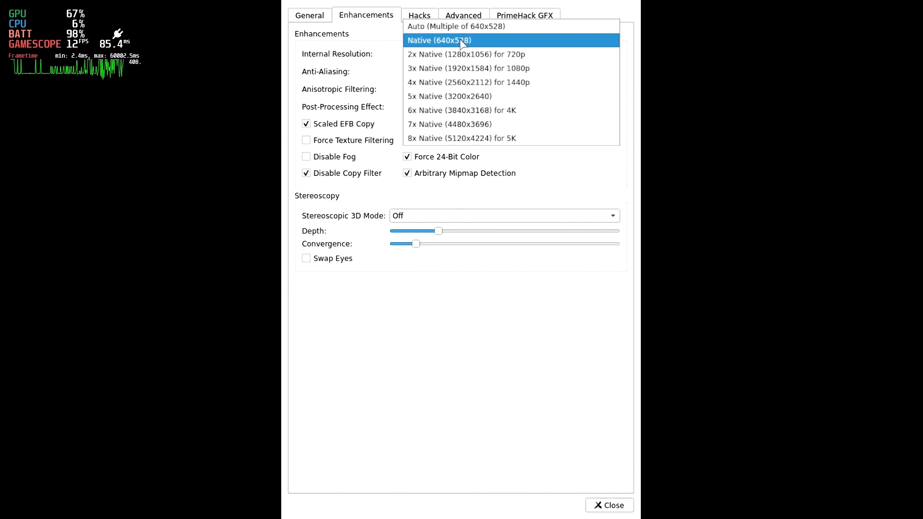
pyautogui.click(438, 41)
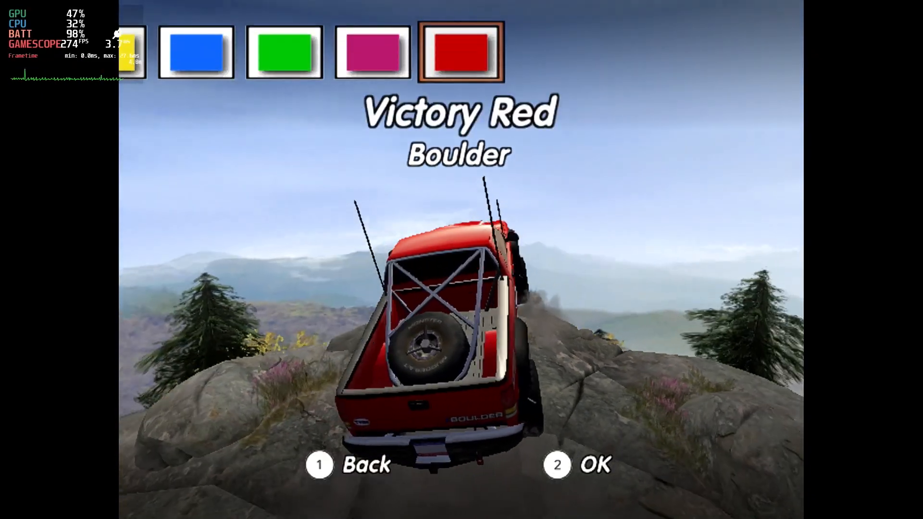
# Confirm the Victory Red Boulder truck and the Greenhorn Gulch course
pyautogui.click(557, 465)
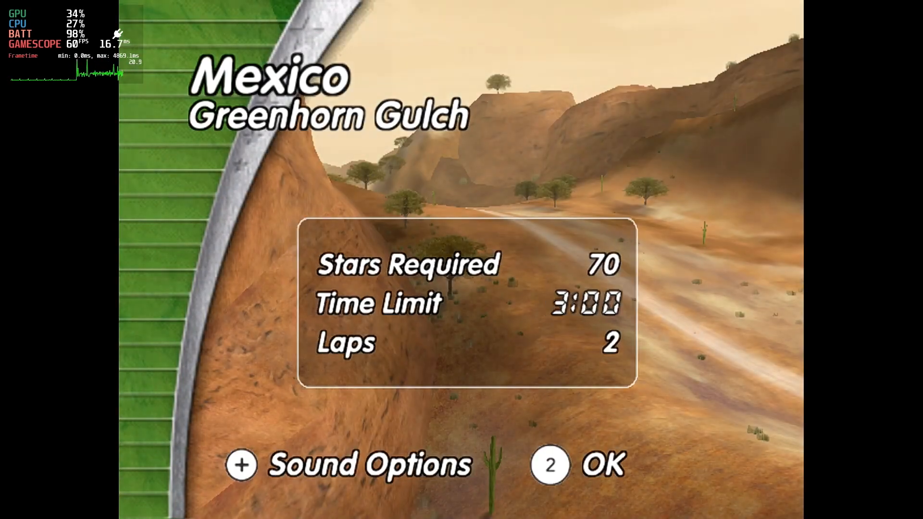
pyautogui.click(578, 465)
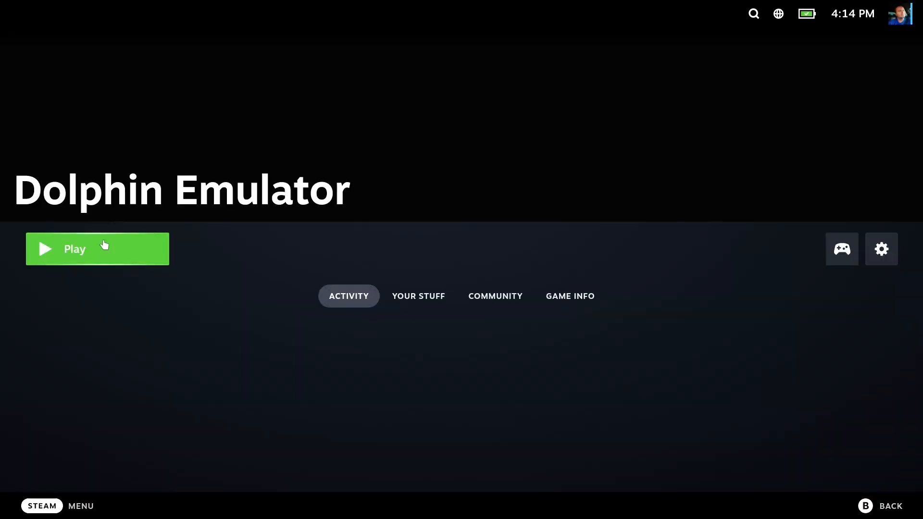
# Launch Dolphin from Steam and set Graphics Enhancements anti-aliasing to 2x MSAA
pyautogui.click(97, 248)
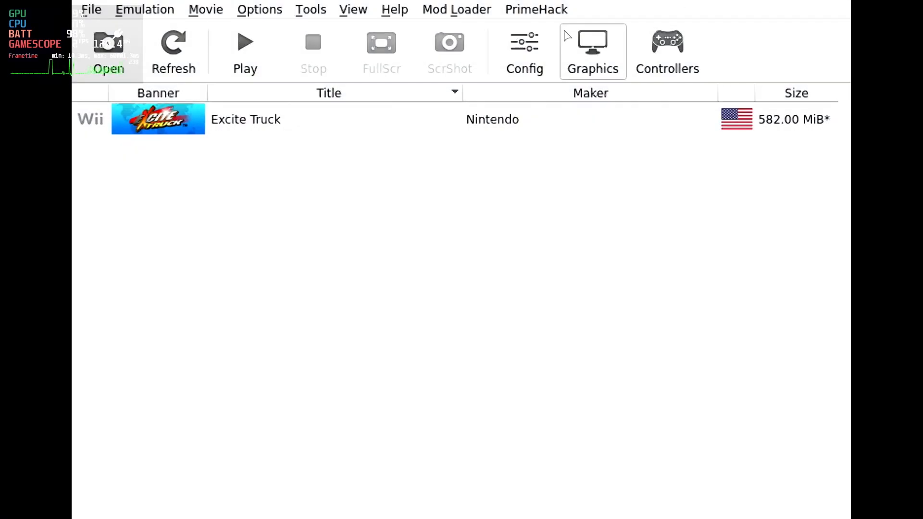
pyautogui.click(591, 51)
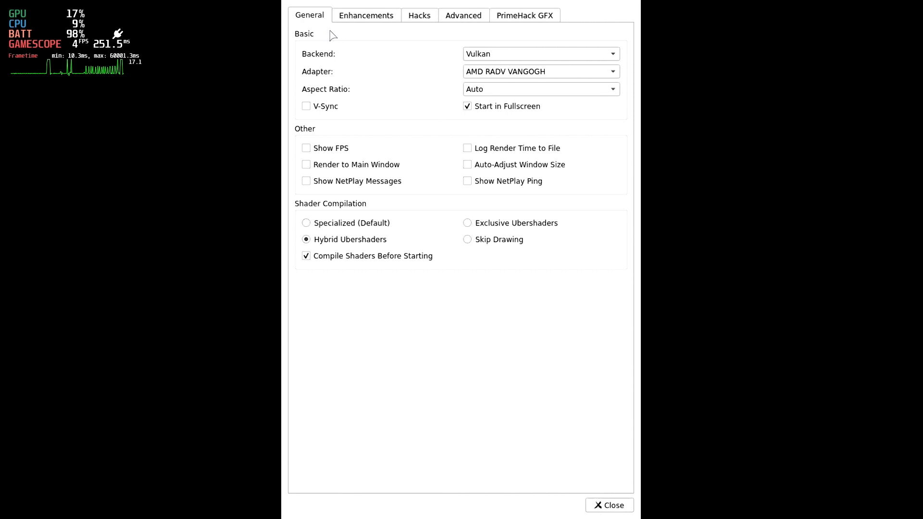
pyautogui.click(366, 14)
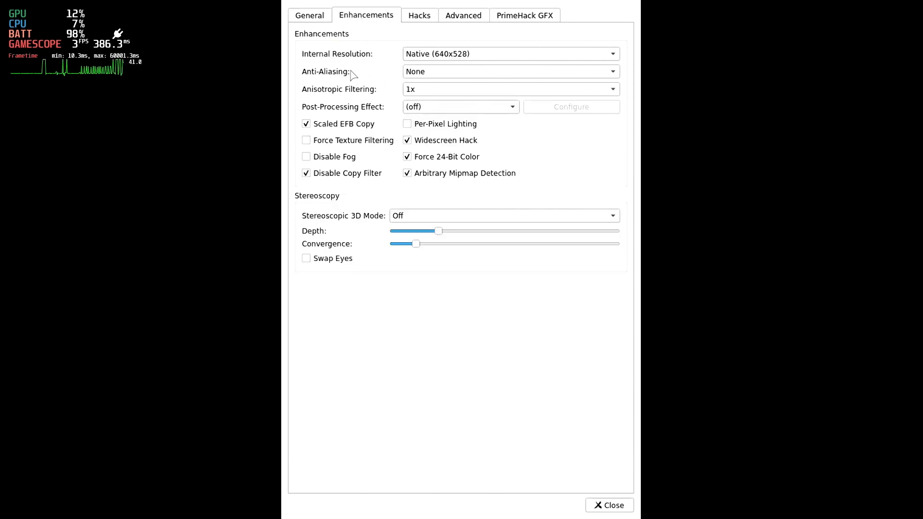
pyautogui.click(509, 71)
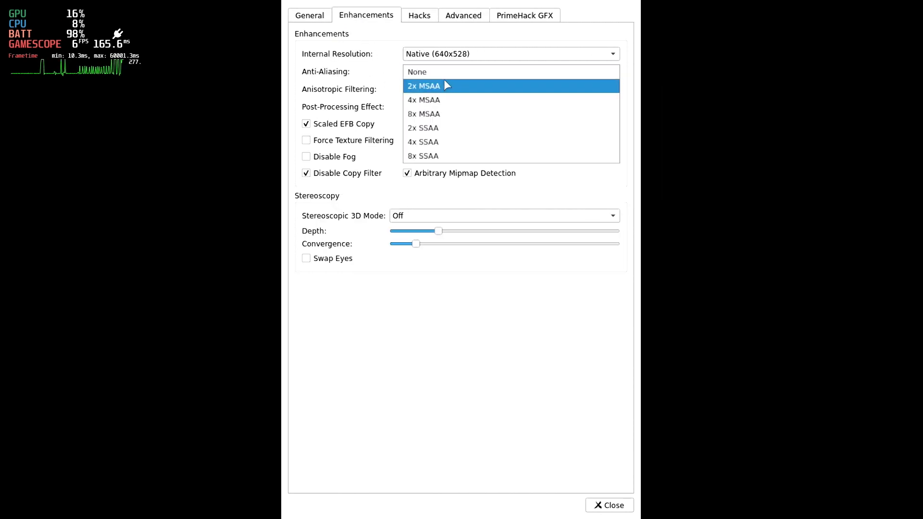
pyautogui.click(423, 85)
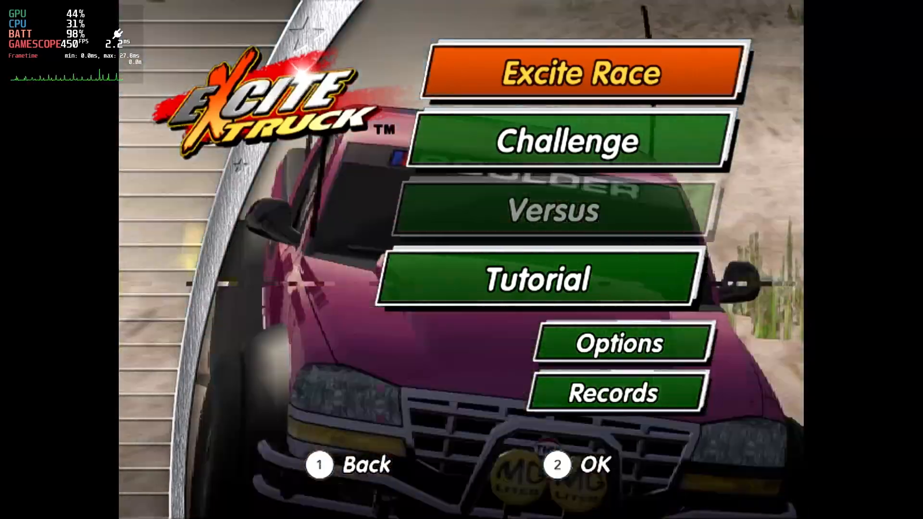
# Select Excite Race on the main menu
pyautogui.click(580, 73)
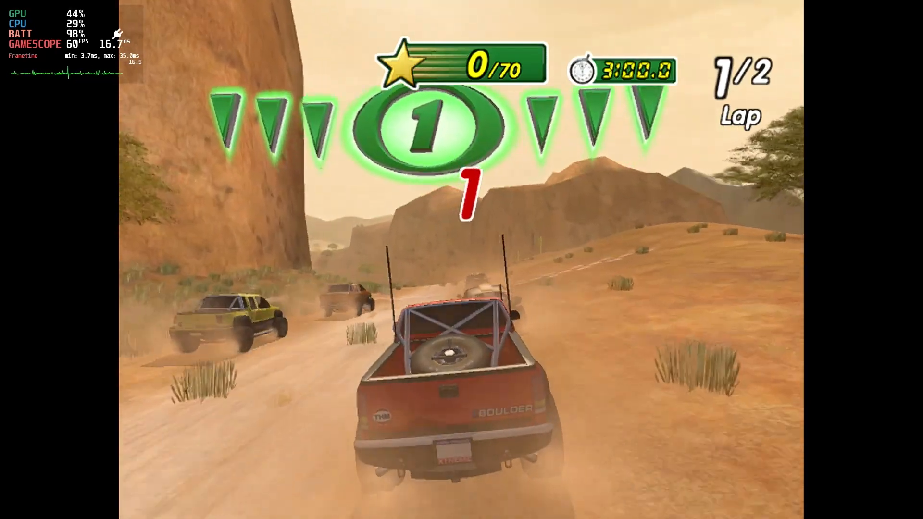
# Stop emulation with the hotkey to return to the game list
pyautogui.press('space')
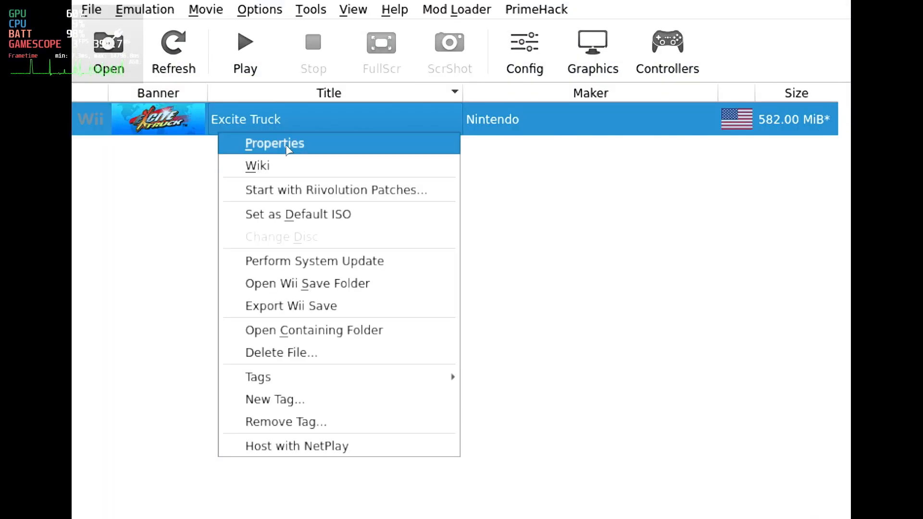
# Add a [Video_Settings] section with InternalResolution = 1 to Excite Truck's user config
pyautogui.click(274, 143)
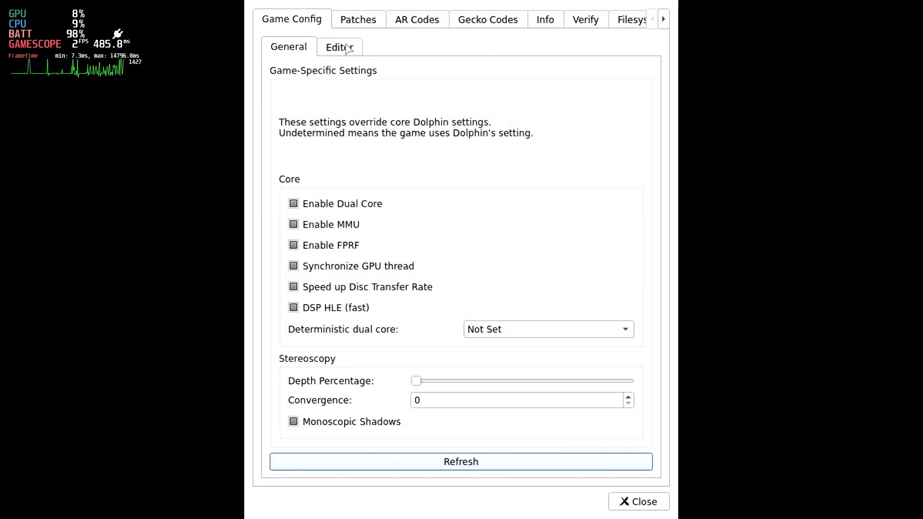
pyautogui.click(340, 46)
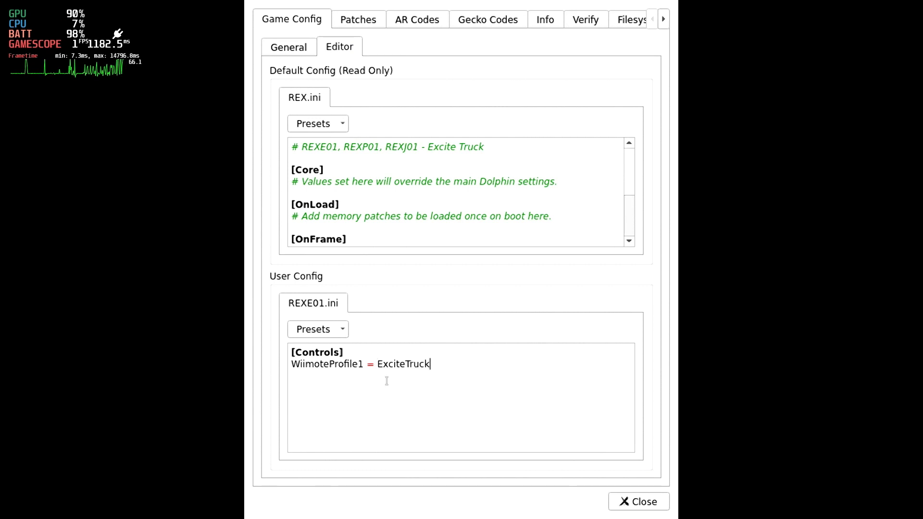
pyautogui.write('[Video_Set')
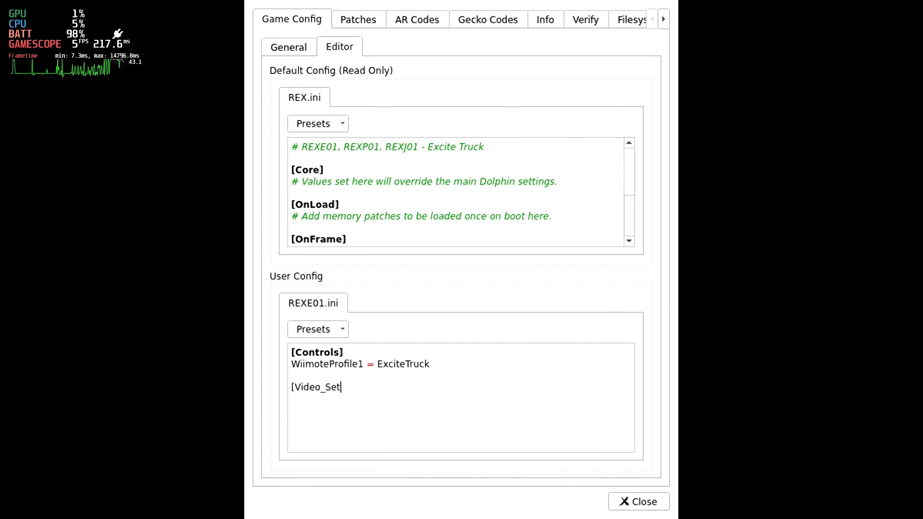
pyautogui.write('tings]')
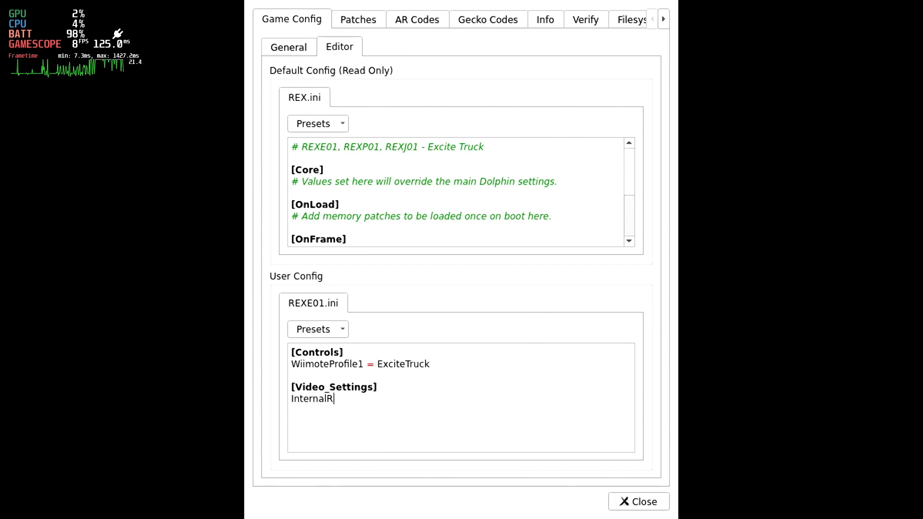
pyautogui.write('esolution =')
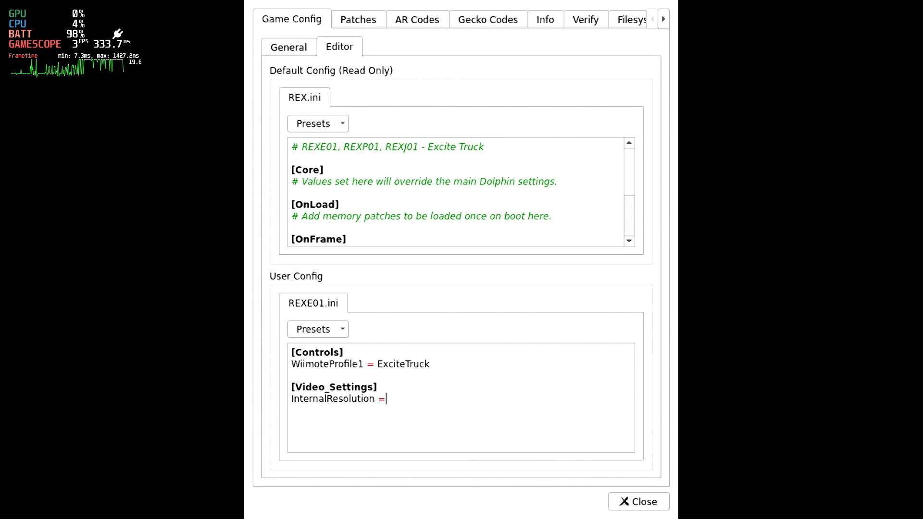
pyautogui.write('1')
pyautogui.write('MSAA = 2')
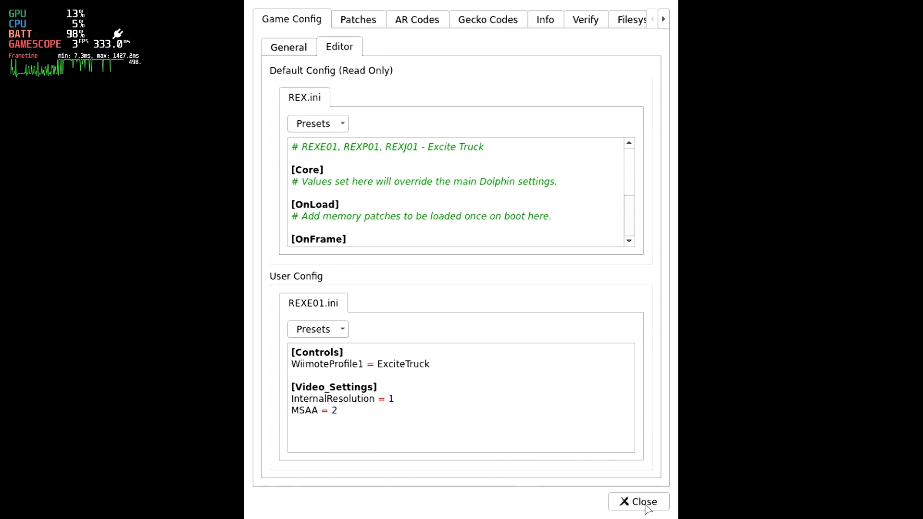
# Set global graphics to 2x Native internal resolution with Anti-Aliasing None, then return to the game list
pyautogui.click(639, 502)
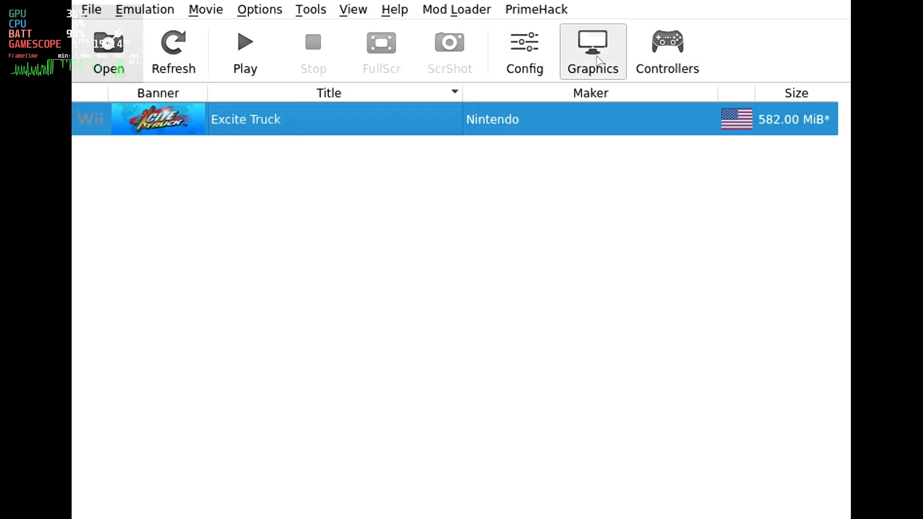
pyautogui.click(592, 51)
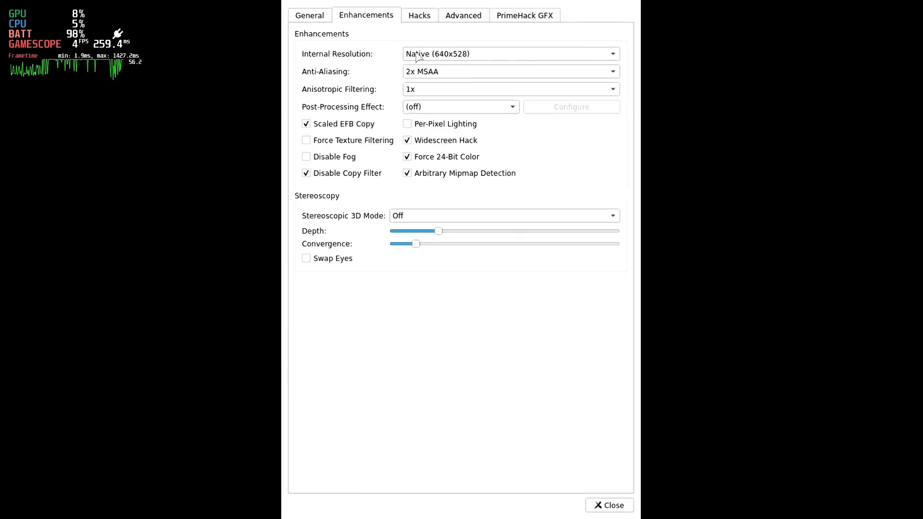
pyautogui.click(511, 71)
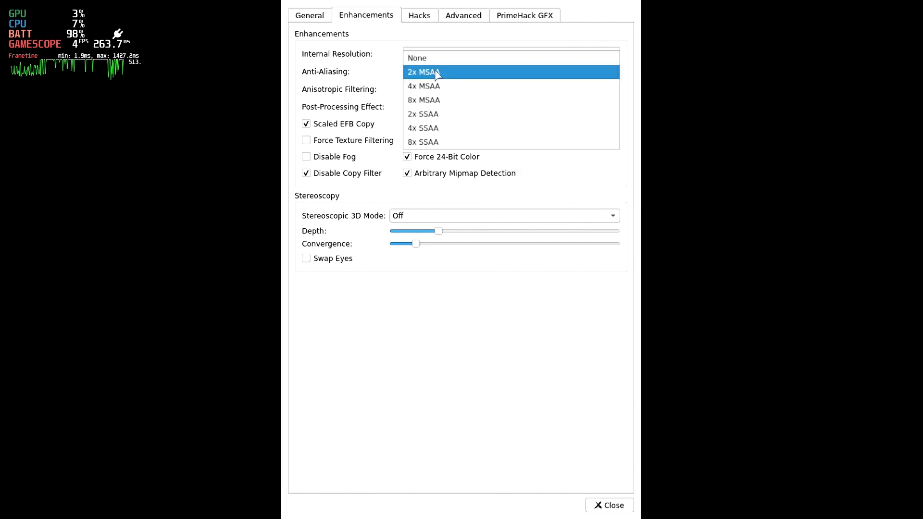
pyautogui.click(423, 72)
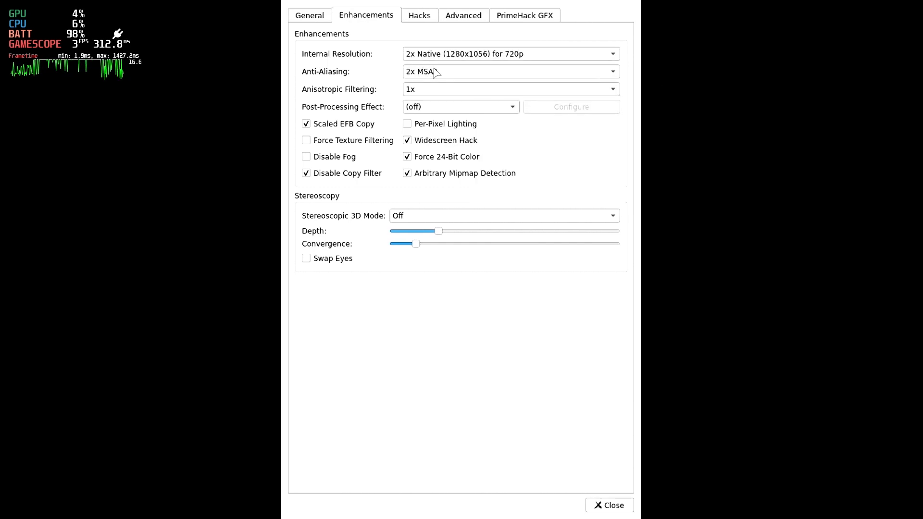
pyautogui.click(510, 71)
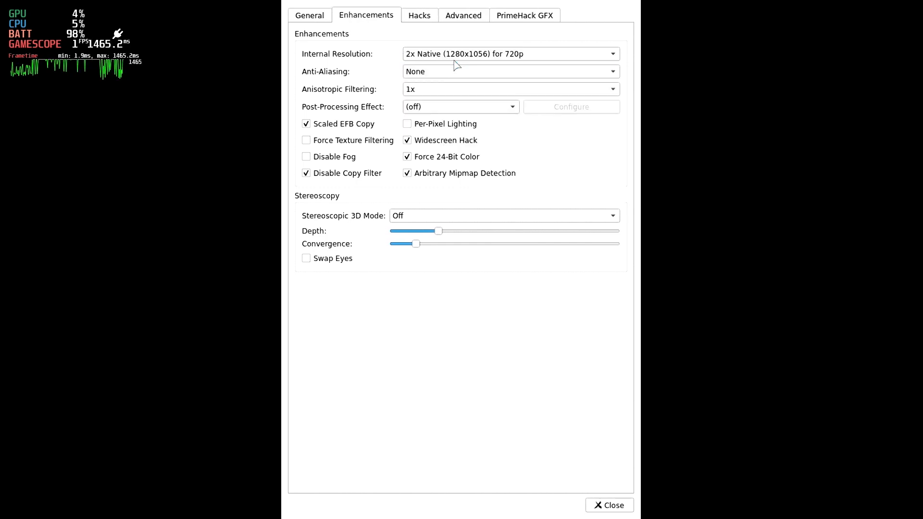
pyautogui.moveTo(615, 489)
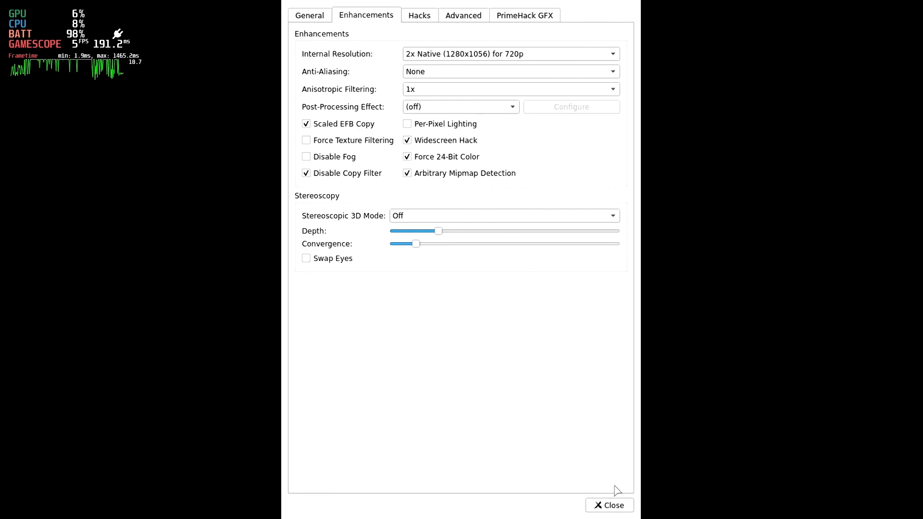
pyautogui.click(609, 505)
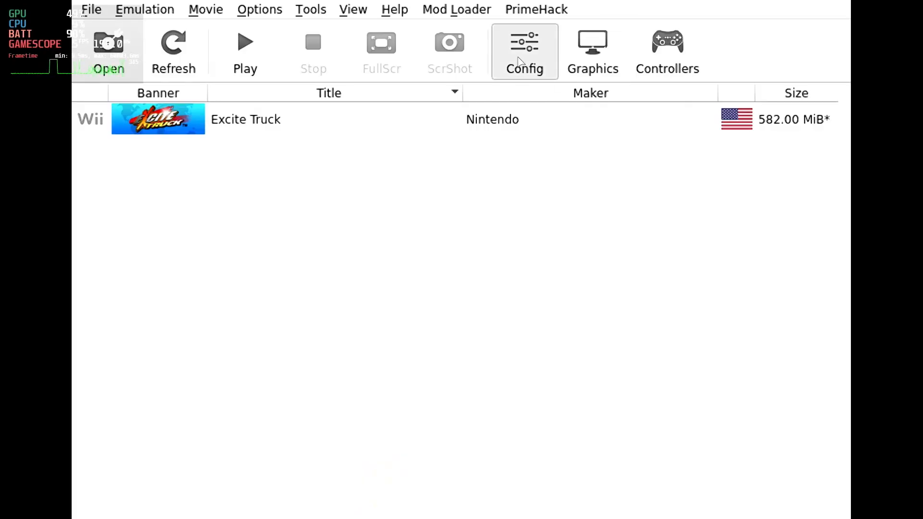
# Select the full SD Card Path to sd.raw in Config's Paths settings
pyautogui.click(523, 51)
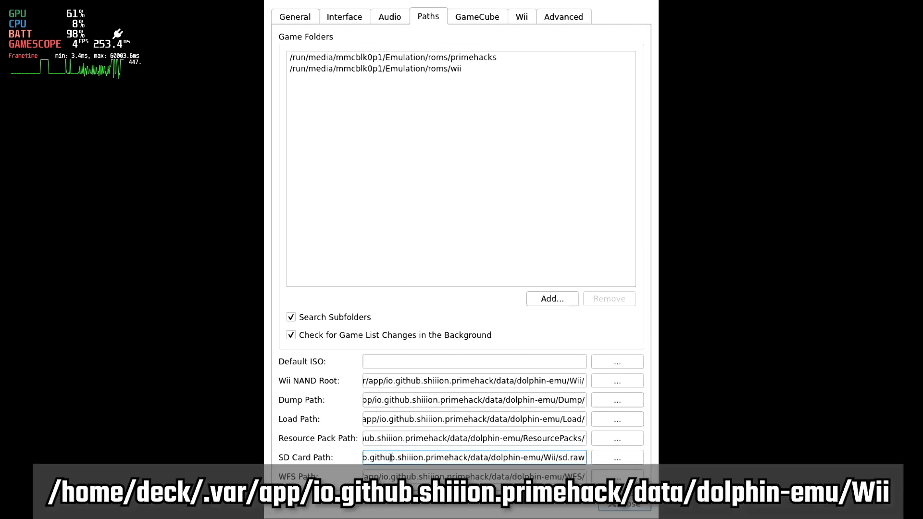
pyautogui.tripleClick(475, 458)
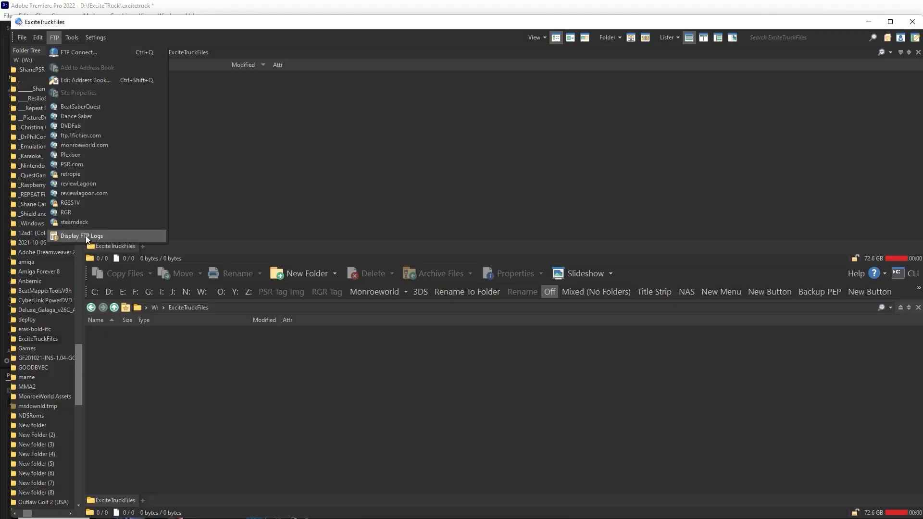
# Connect to steamdeck over FTP and browse into app/io.github.shiiion.primehack toward dolphin-emu/Wii
pyautogui.click(74, 223)
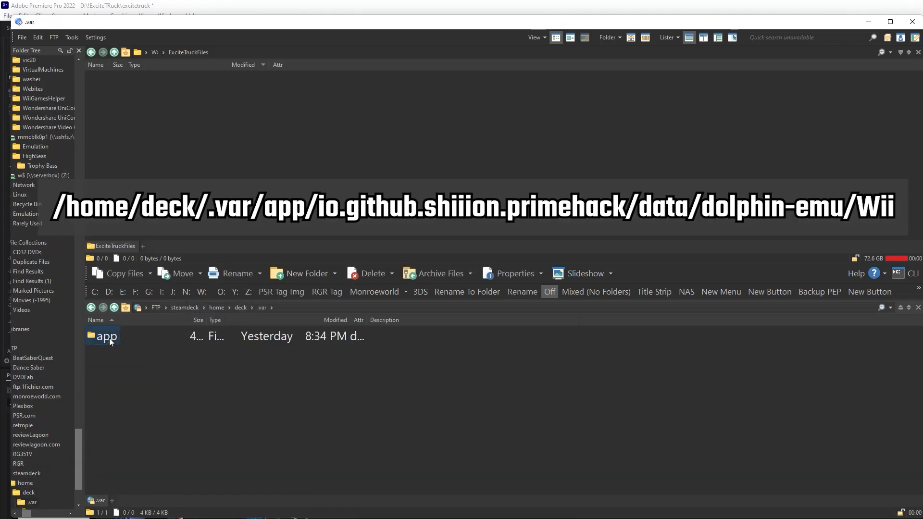
pyautogui.doubleClick(106, 336)
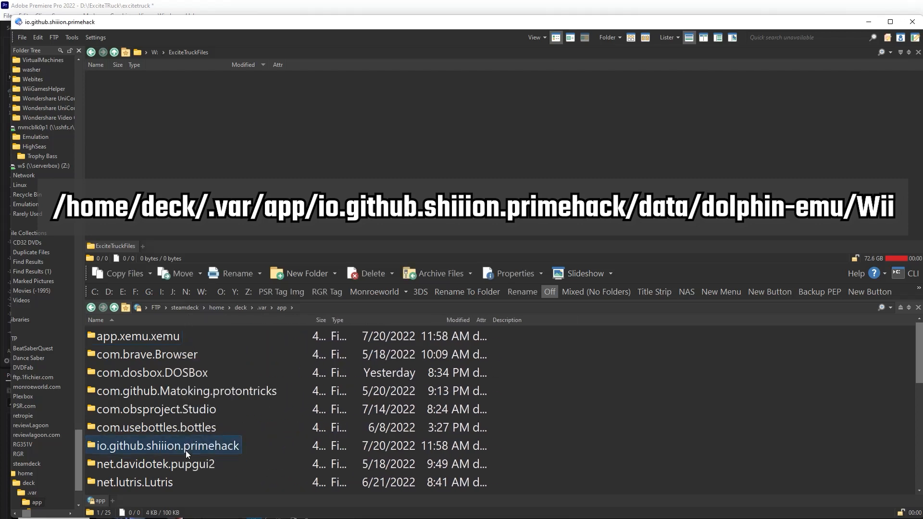
pyautogui.doubleClick(168, 446)
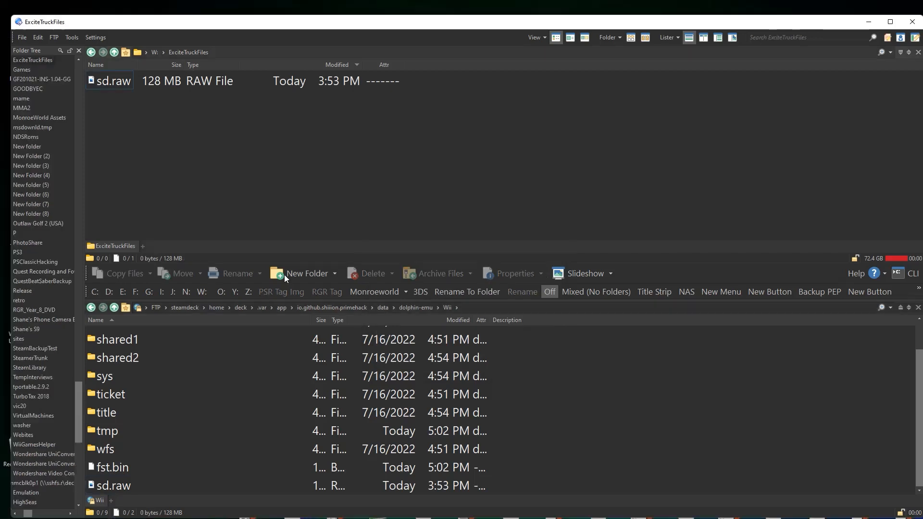
# Create a new folder named MP3 inside ExciteTruckFiles
pyautogui.click(306, 273)
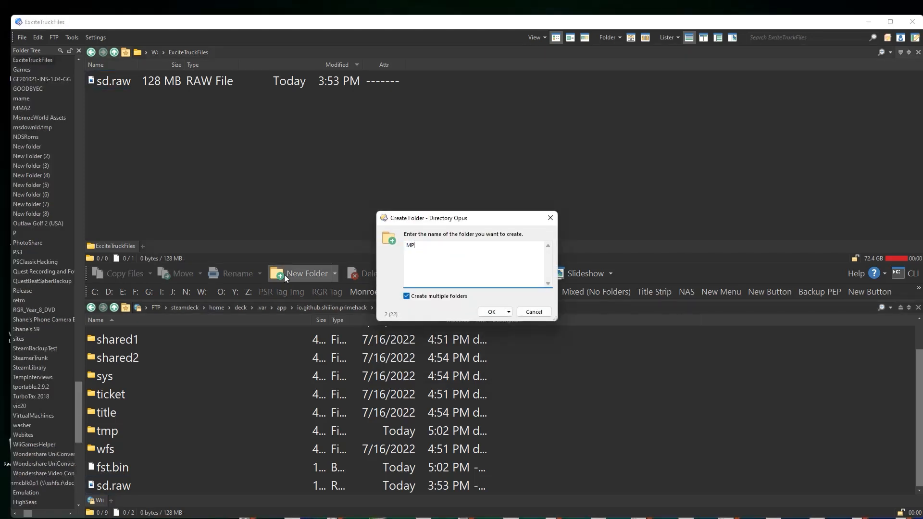
pyautogui.write('3')
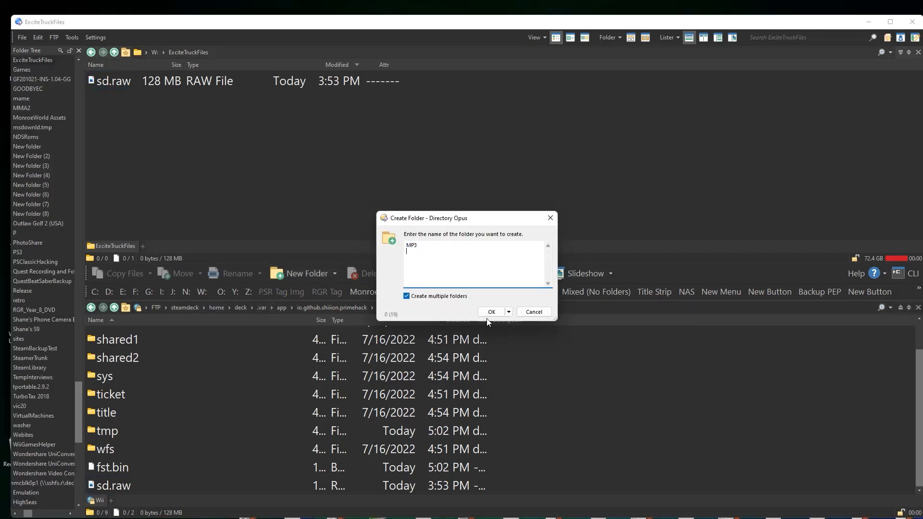
pyautogui.click(490, 312)
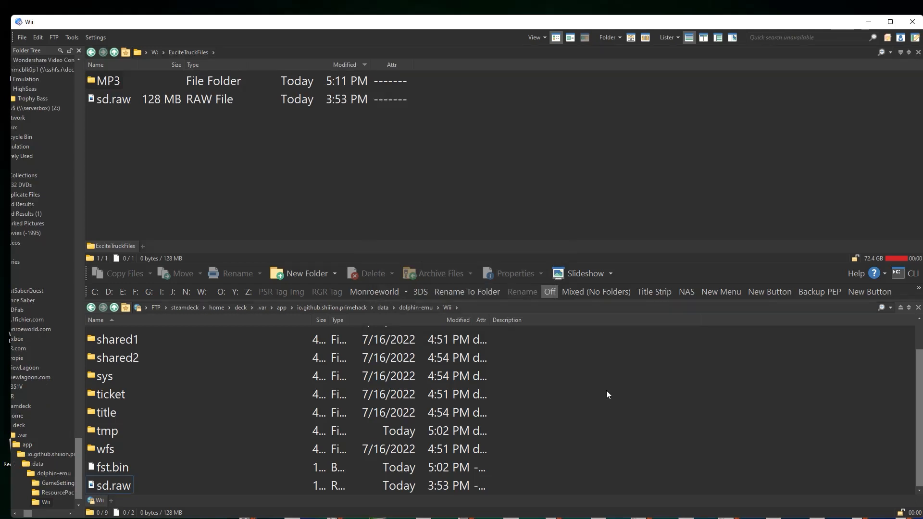
# Search RoyaltyFreeMusic for LOOP tracks and pick Dramatic Background Theme #1 (Looped).mp3
pyautogui.write('ROYALTY F')
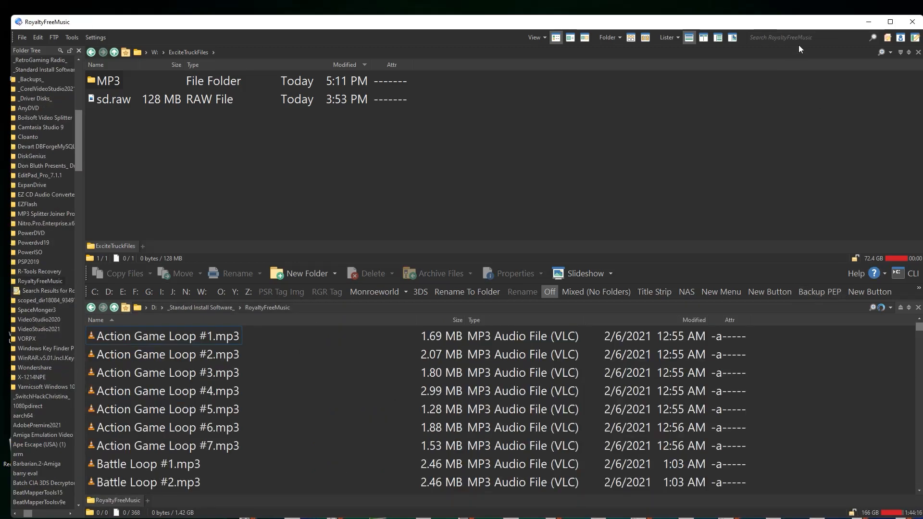
pyautogui.write('LOOP')
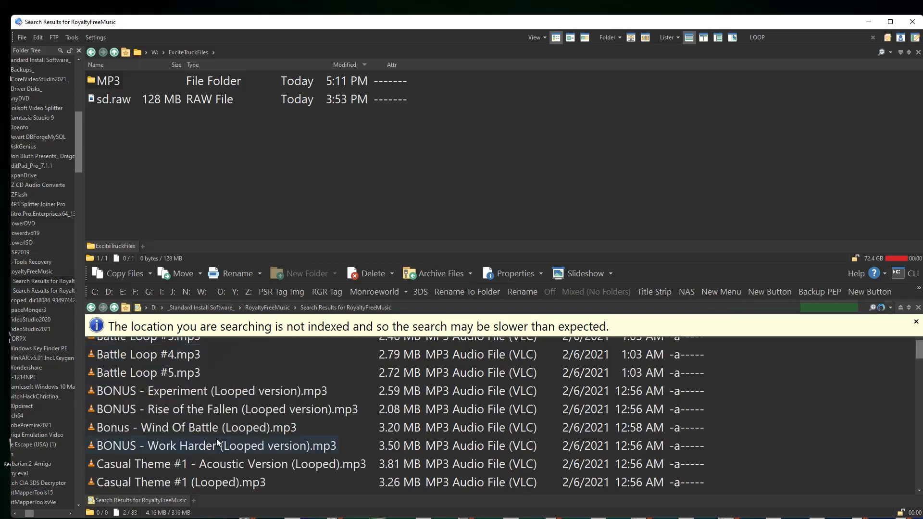
pyautogui.scroll(-3)
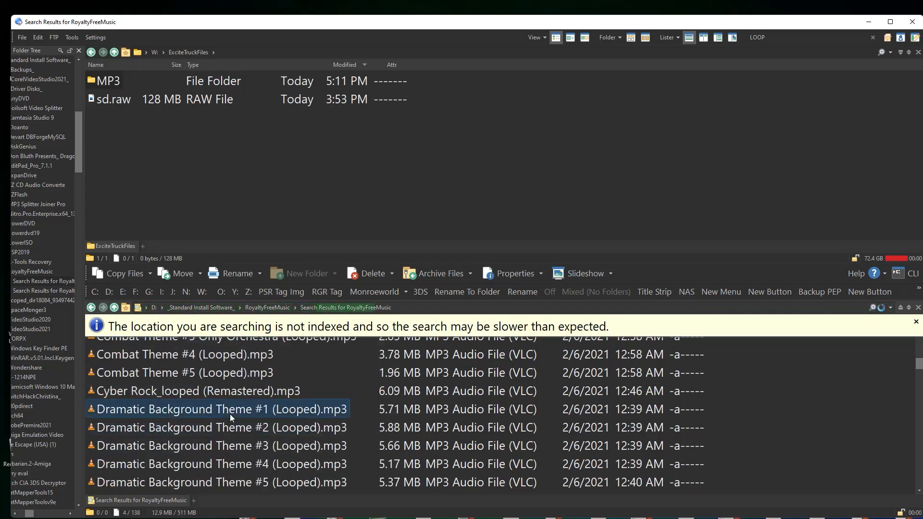
pyautogui.click(198, 391)
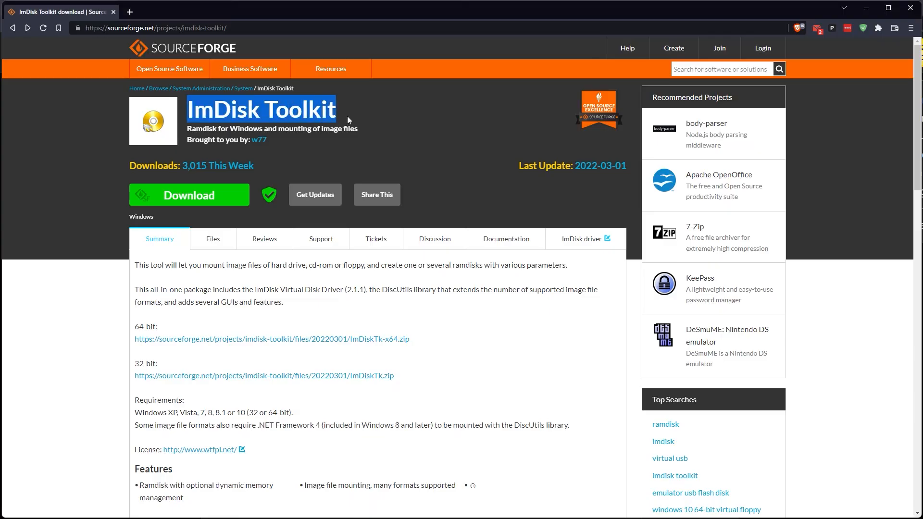
# Review the ImDisk Toolkit summary on SourceForge and download ImDiskTk-x64.zip into ExciteTruckFiles
pyautogui.moveTo(218, 266); pyautogui.dragTo(280, 266)
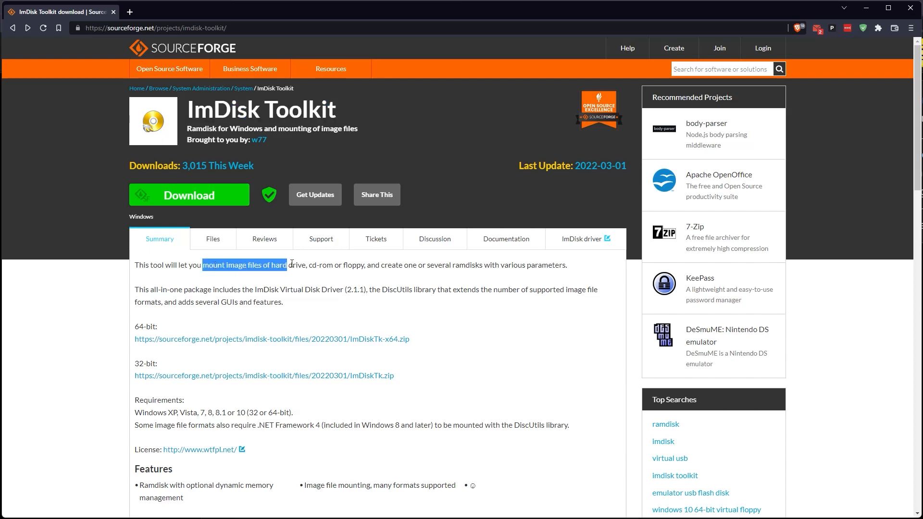
pyautogui.moveTo(291, 266); pyautogui.dragTo(569, 265)
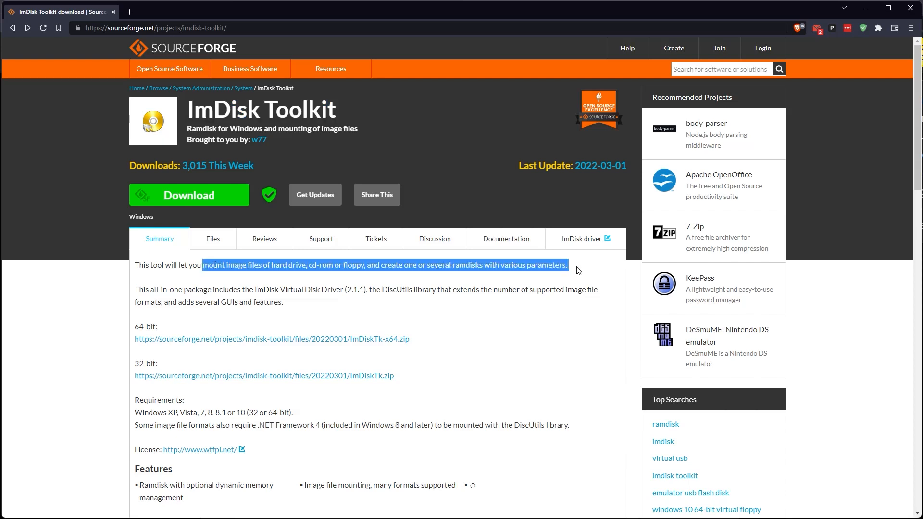
pyautogui.click(188, 196)
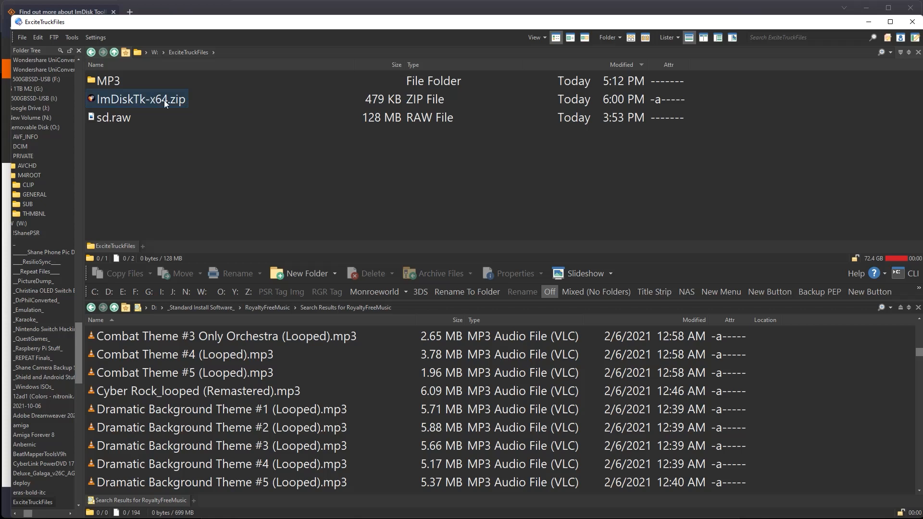
# Extract ImDiskTk-x64.zip, run install.bat from ImDiskTk20220301 and install ImDisk Toolkit
pyautogui.rightClick(140, 99)
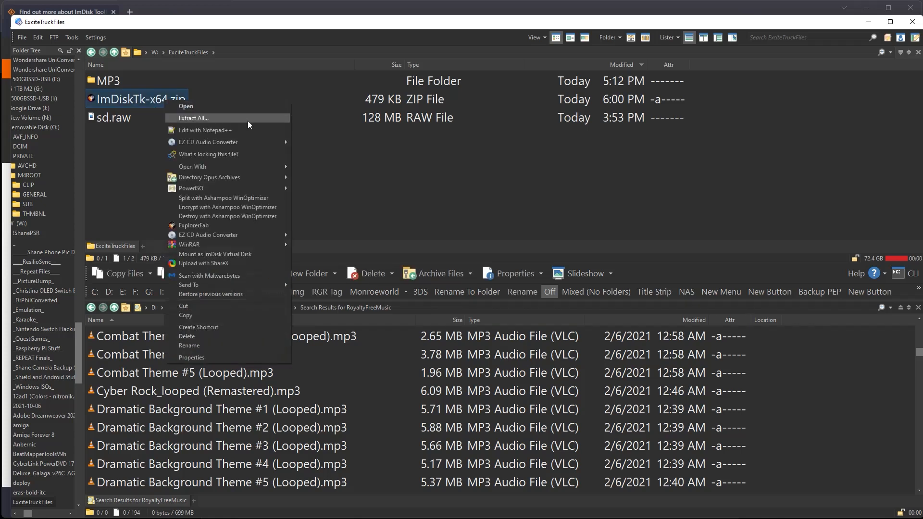
pyautogui.moveTo(189, 244)
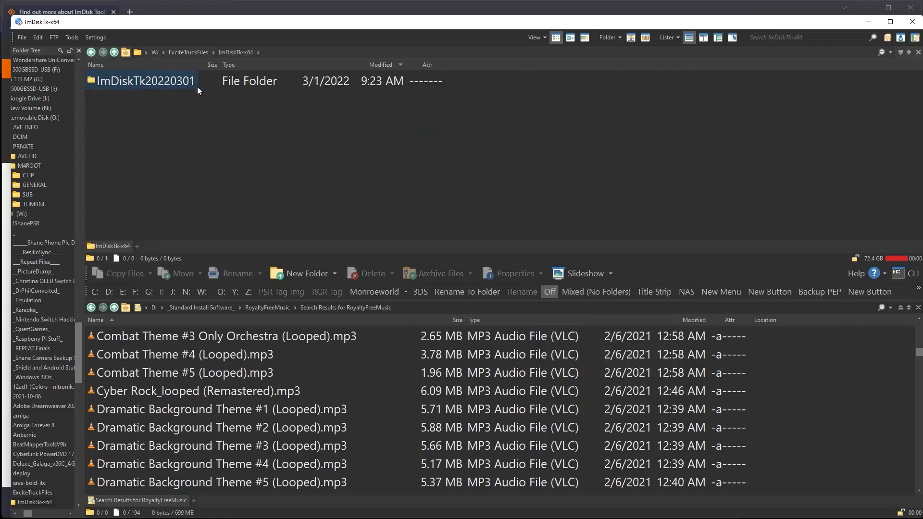
pyautogui.doubleClick(145, 81)
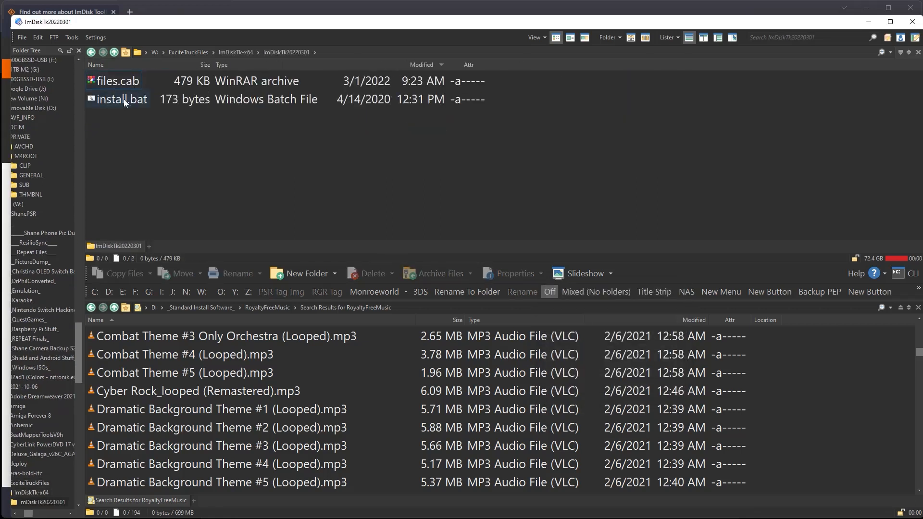
pyautogui.click(122, 99)
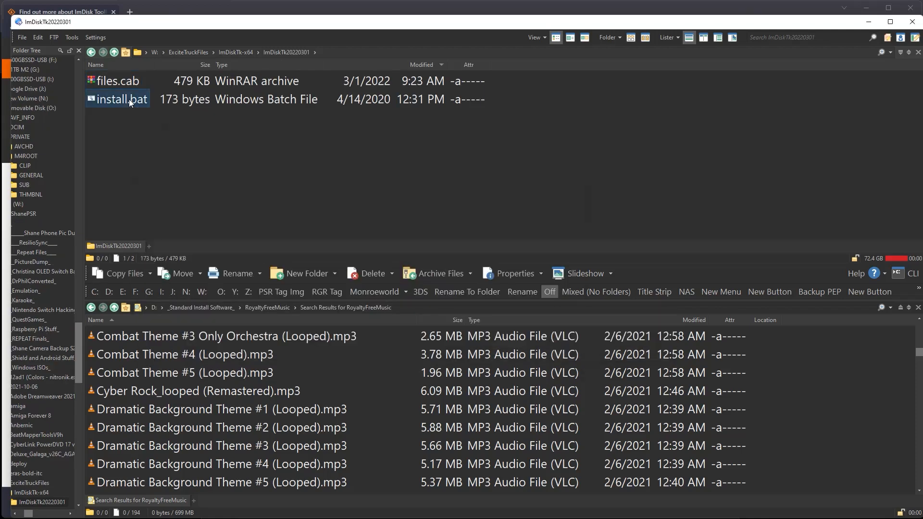
pyautogui.doubleClick(121, 99)
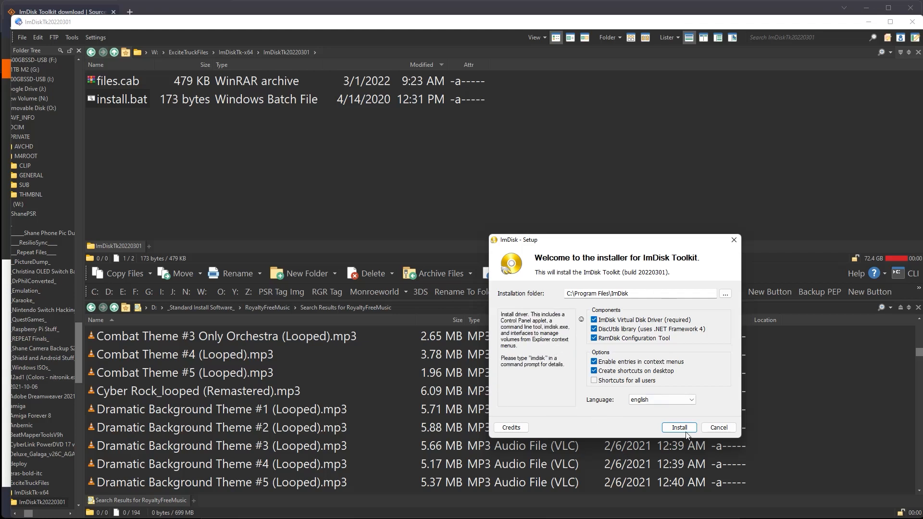
pyautogui.click(679, 427)
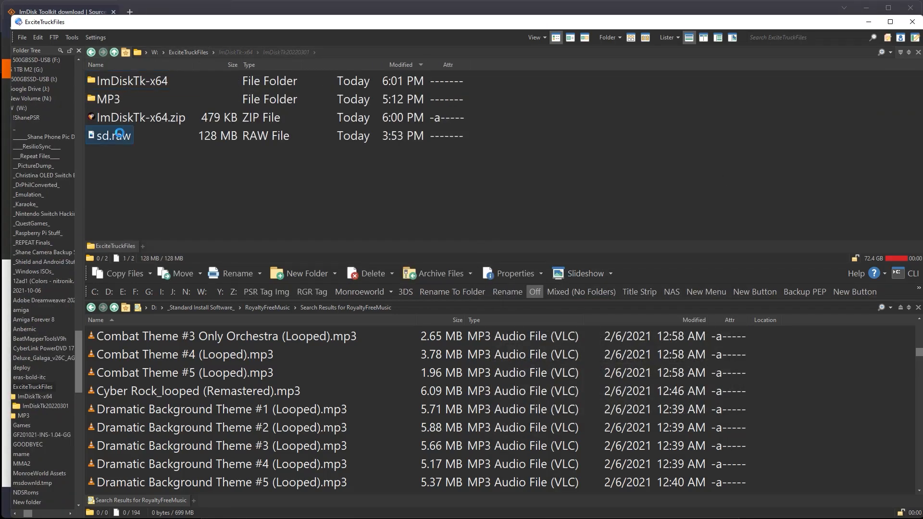
# Mount sd.raw as ImDisk virtual drive O: and open the MP3 race-music folder
pyautogui.rightClick(110, 134)
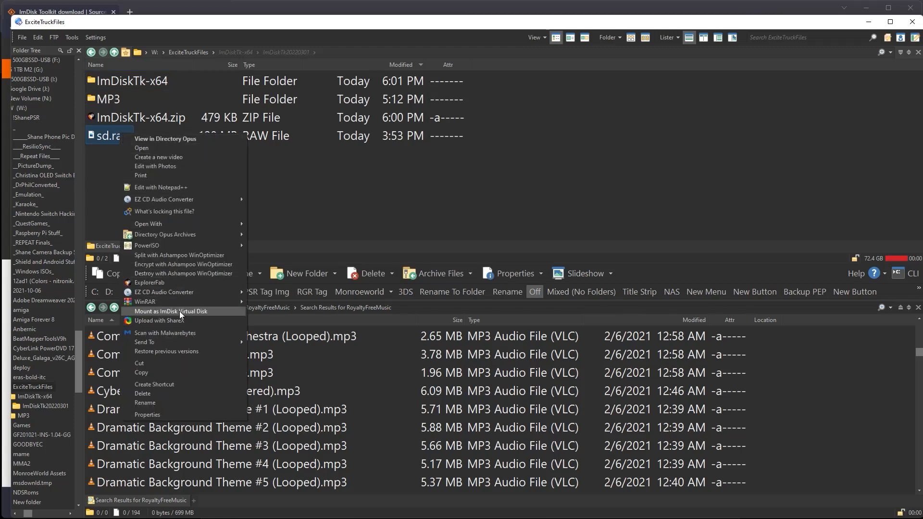
pyautogui.click(171, 311)
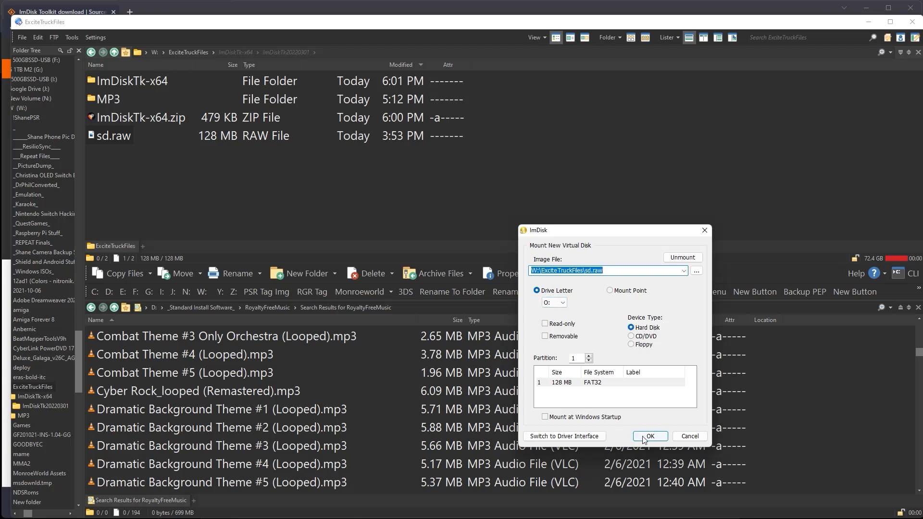
pyautogui.click(650, 436)
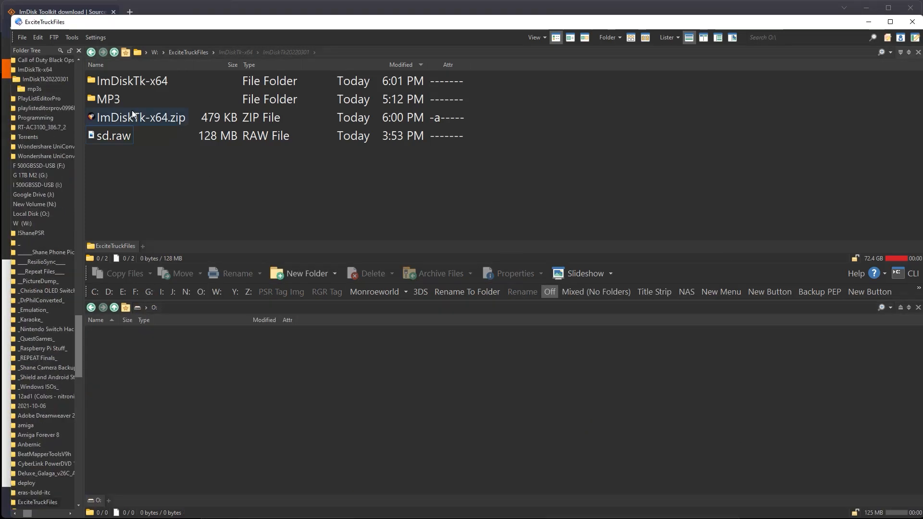
pyautogui.doubleClick(107, 99)
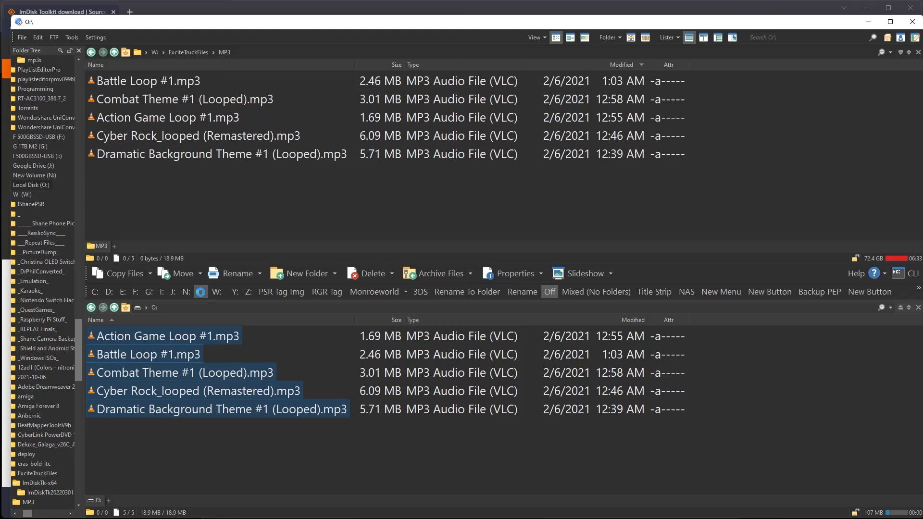
# Dismount drive O: after copying the MP3s, accepting the volume-in-use warning
pyautogui.rightClick(201, 291)
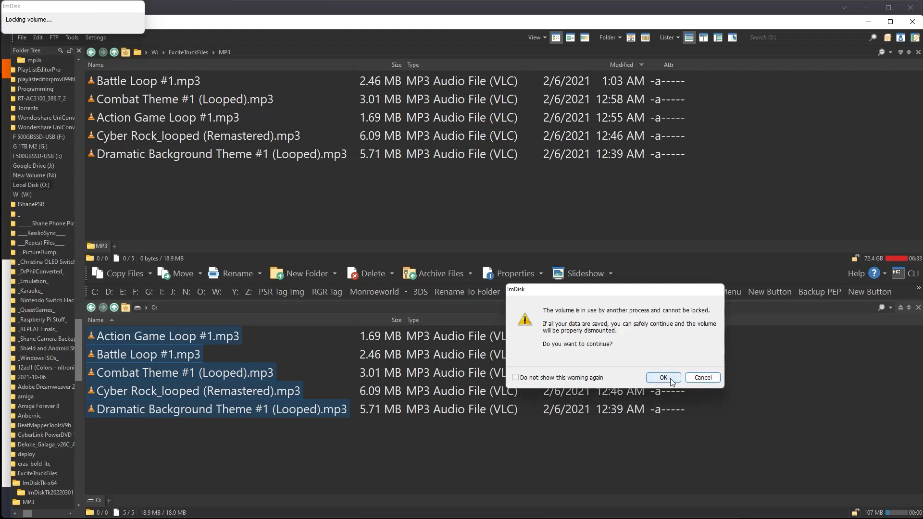
pyautogui.click(662, 377)
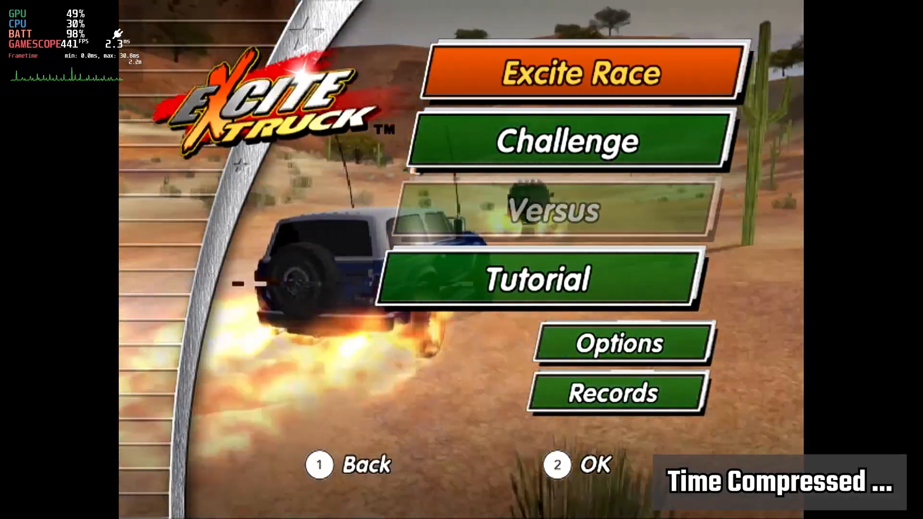
# Start an Excite Race on Greenhorn Gulch with Action Game Loop #1.mp3 chosen in Sound Options
pyautogui.click(622, 343)
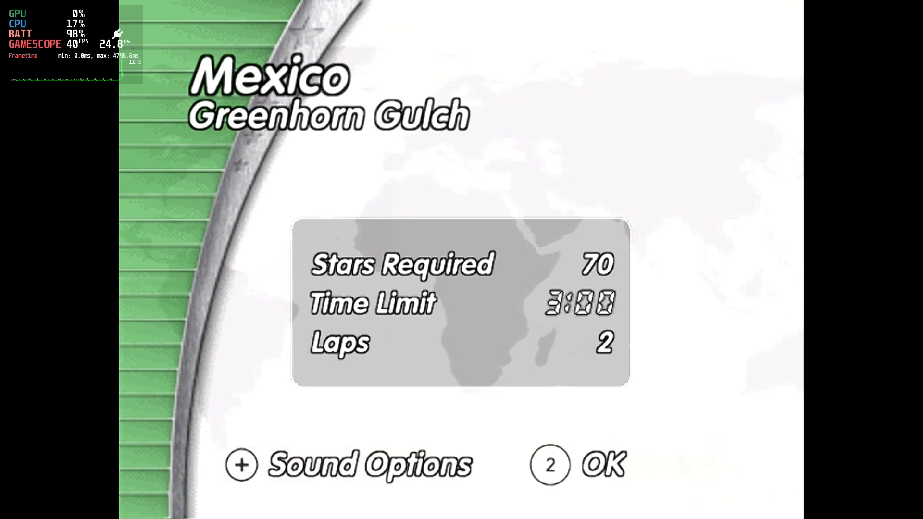
pyautogui.click(240, 465)
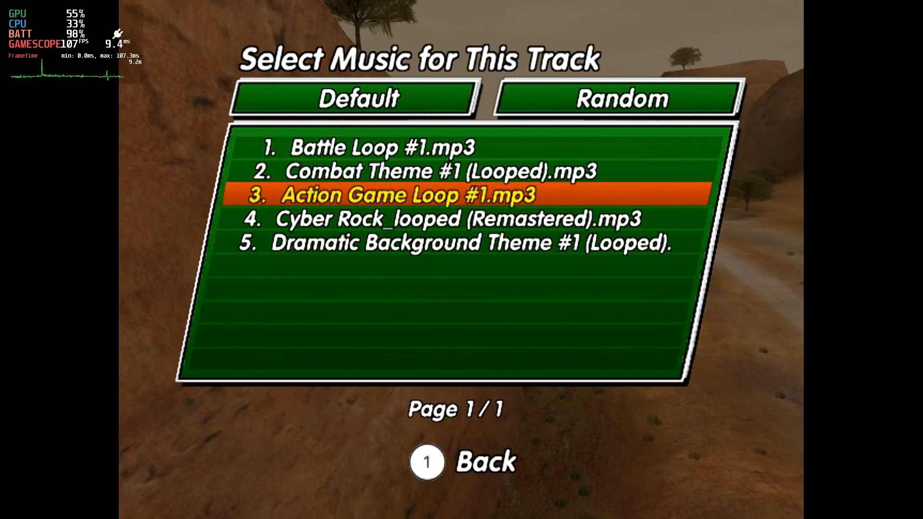
pyautogui.click(427, 463)
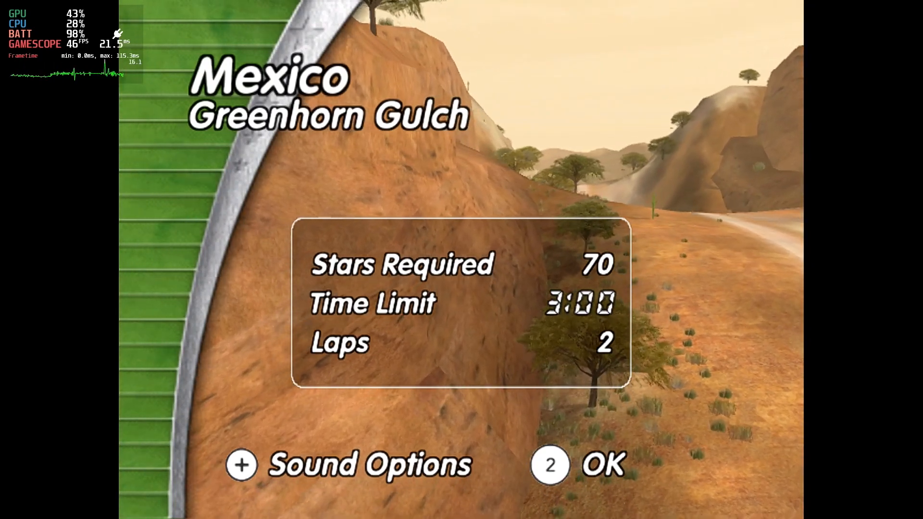
pyautogui.click(550, 465)
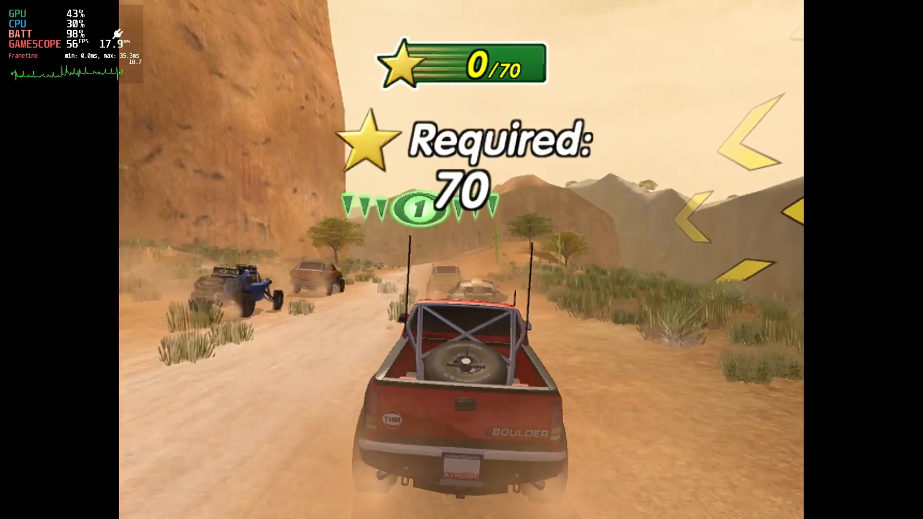